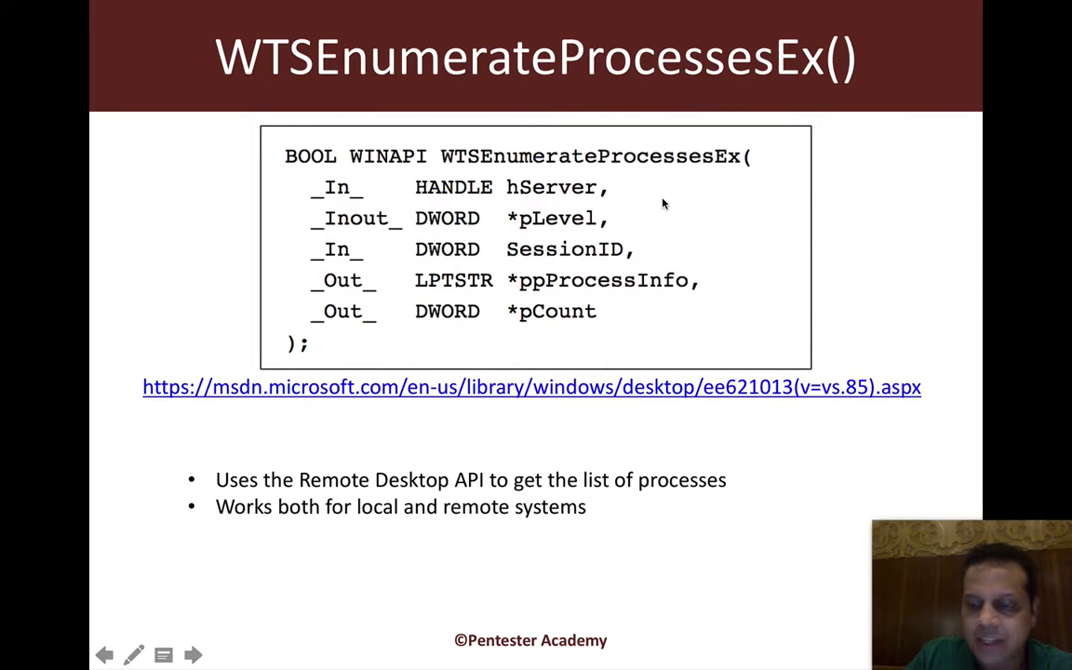
Switch from the WTSEnumerateProcessesEx slide to the Visual Studio window with Source.cpp
{"action": "left_click", "coordinate": [194, 655]}
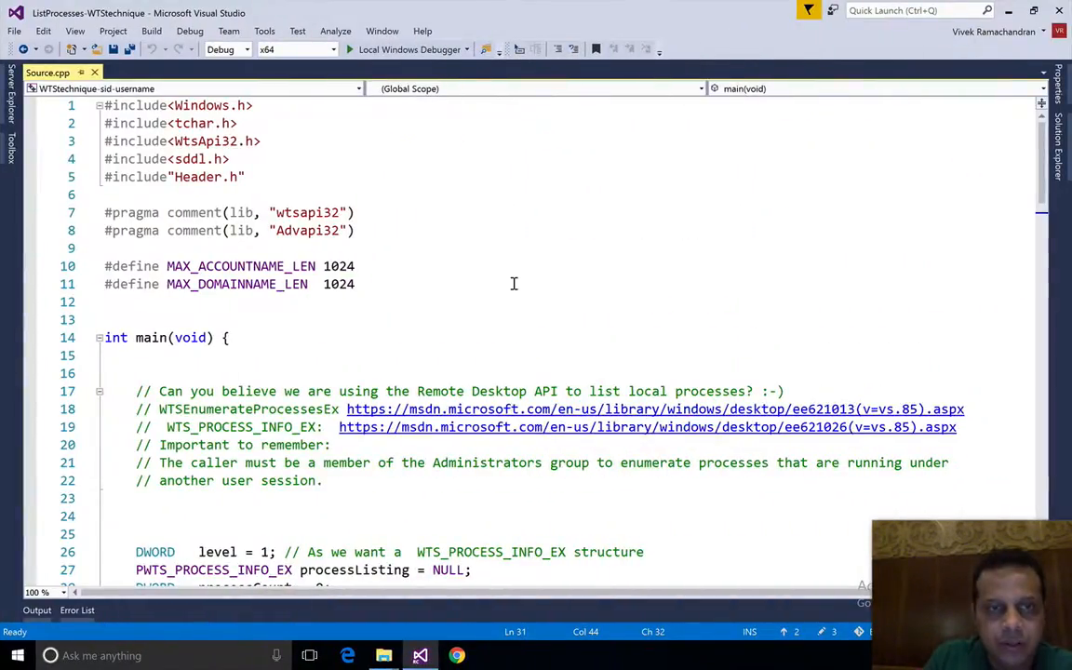
{"action": "scroll", "scroll_direction": "down", "scroll_amount": 3}
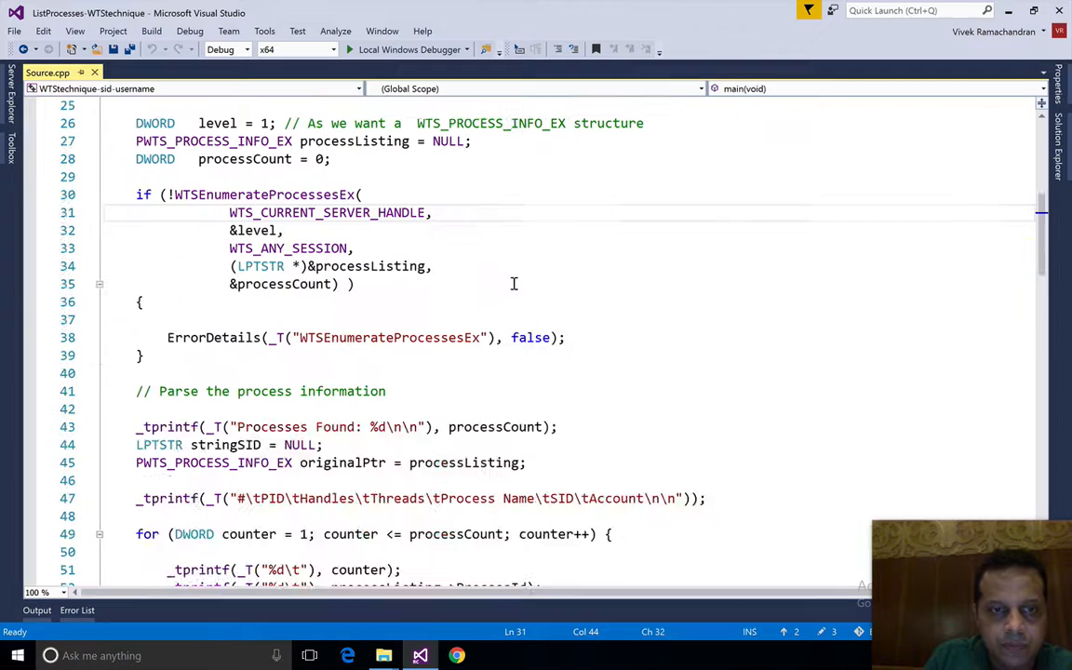
{"action": "scroll", "scroll_direction": "down", "scroll_amount": 3}
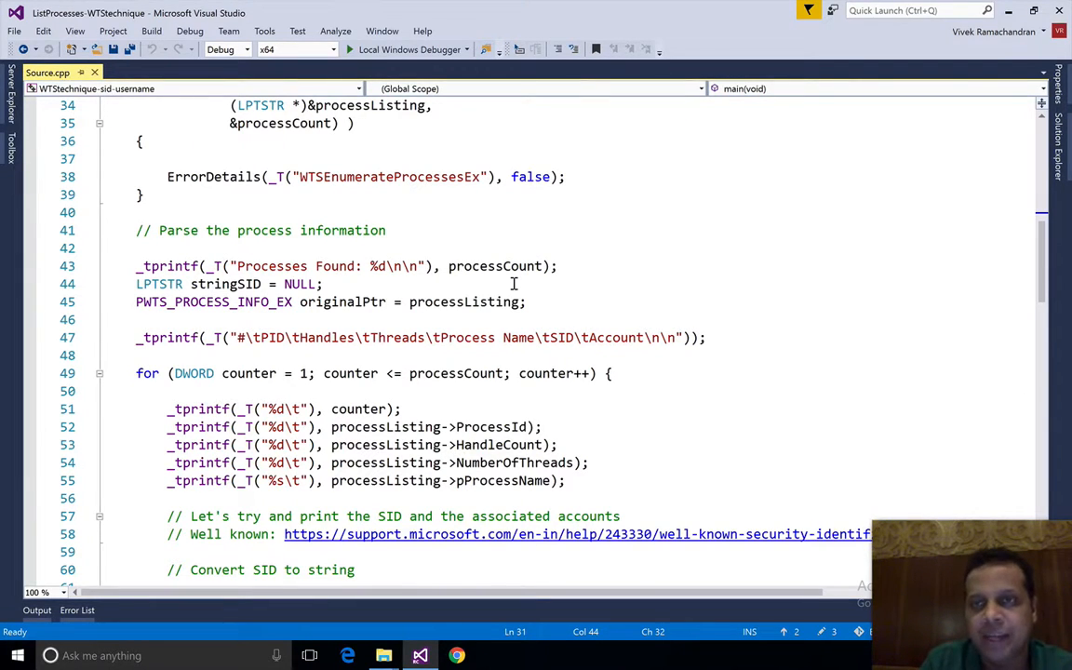
{"action": "scroll", "scroll_direction": "down", "scroll_amount": 3}
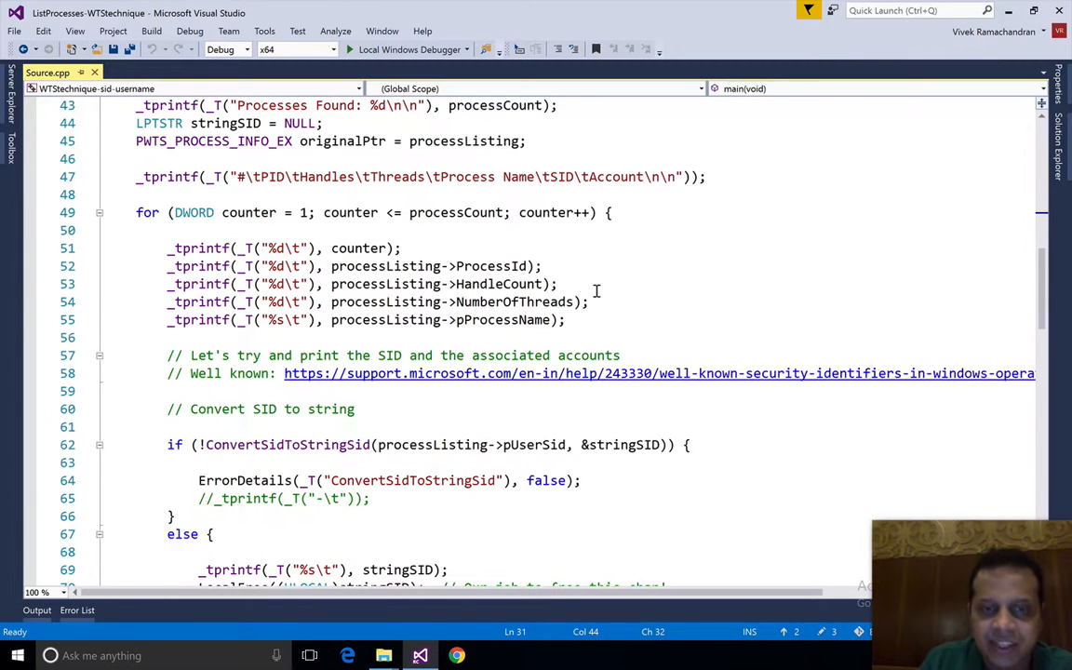
{"action": "scroll", "scroll_direction": "down", "scroll_amount": 3}
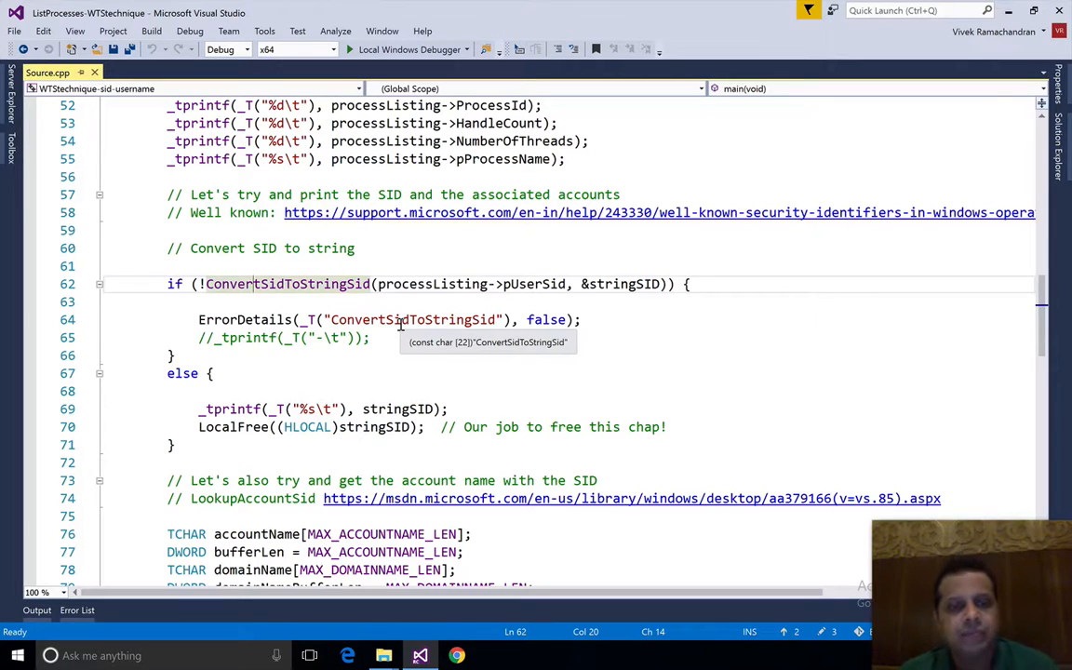
{"action": "scroll", "scroll_direction": "down", "scroll_amount": 3}
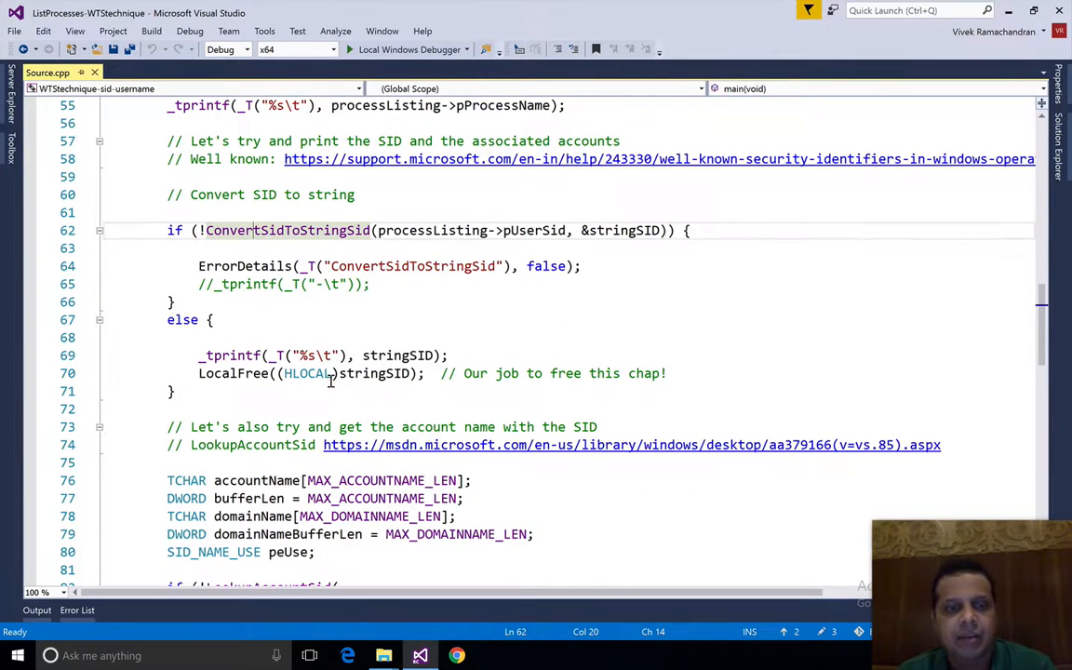
{"action": "mouse_move", "coordinate": [374, 372]}
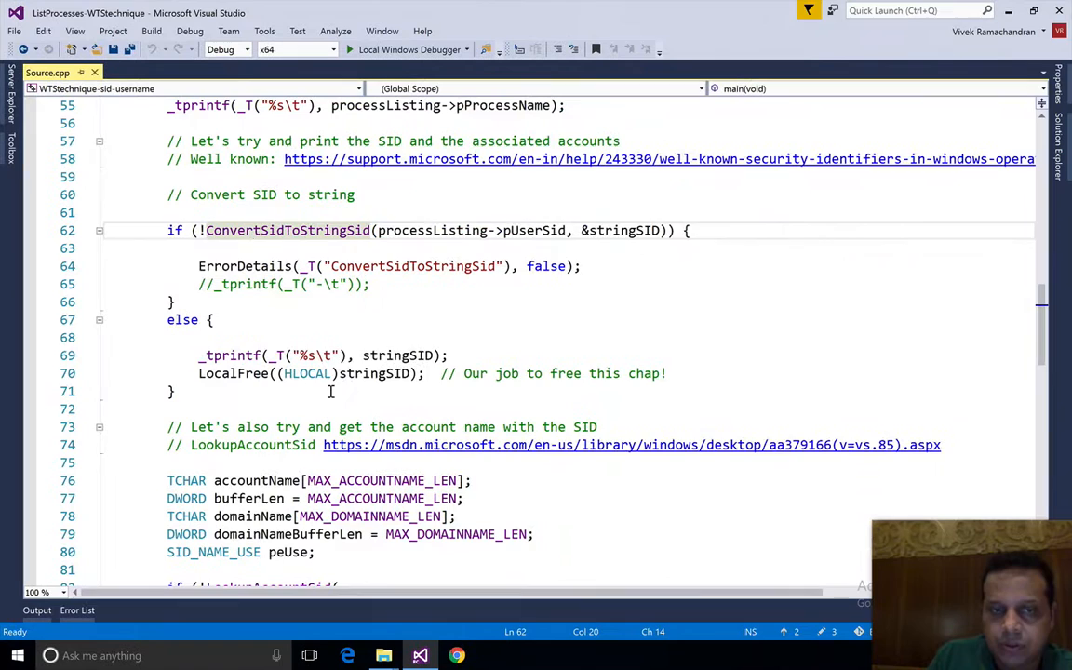
{"action": "scroll", "scroll_direction": "down", "scroll_amount": 3}
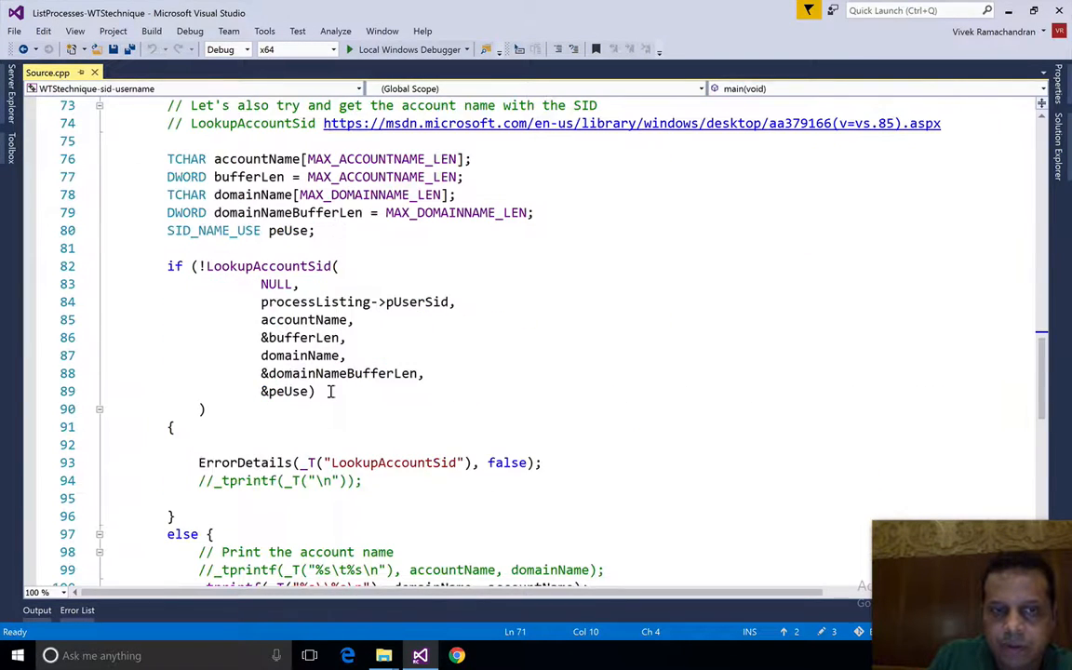
{"action": "mouse_move", "coordinate": [417, 302]}
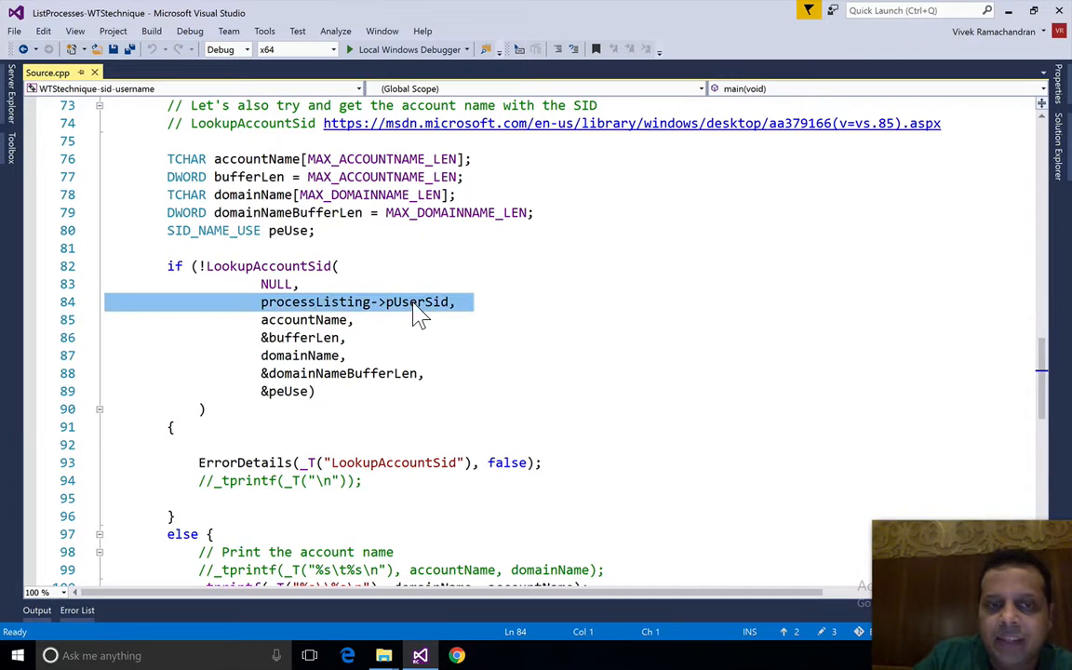
{"action": "mouse_move", "coordinate": [326, 320]}
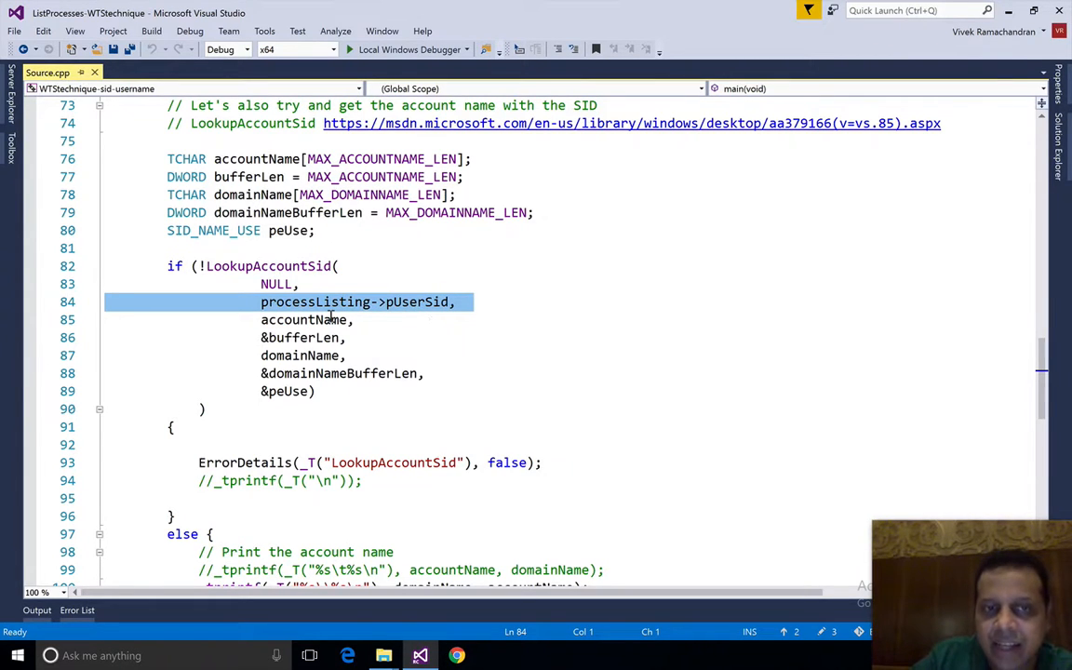
{"action": "left_click", "coordinate": [305, 320]}
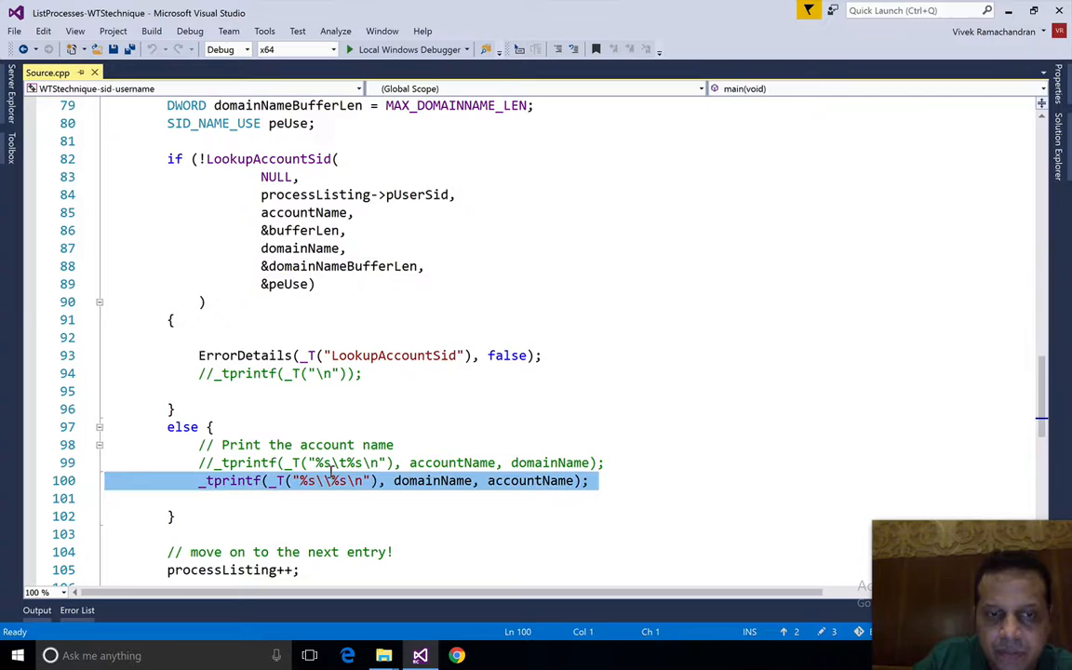
{"action": "mouse_move", "coordinate": [793, 407]}
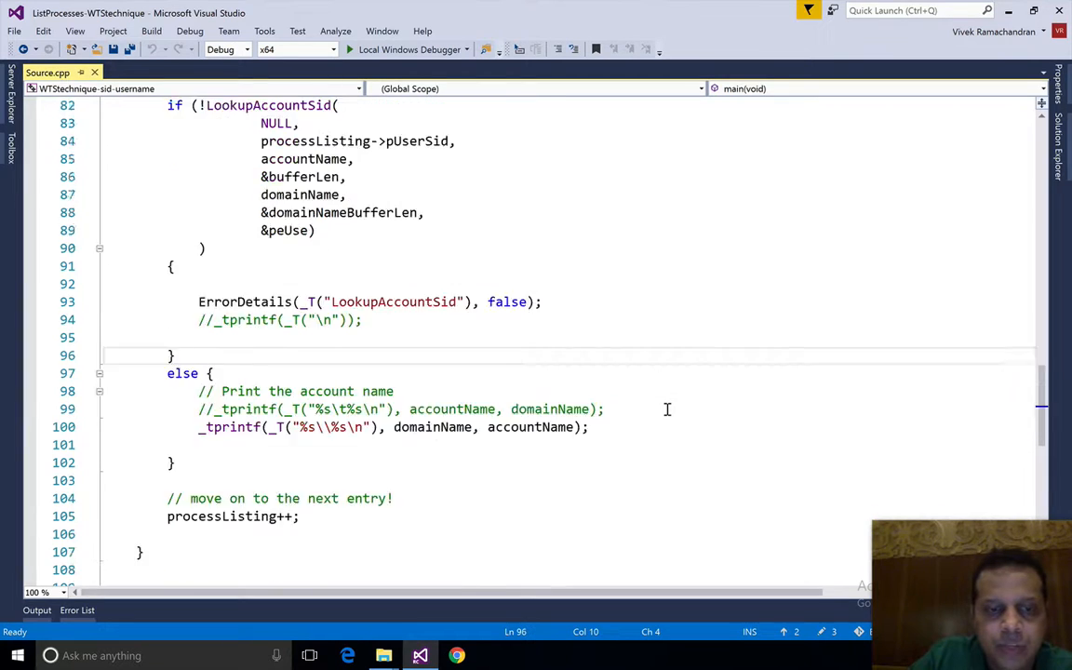
{"action": "scroll", "scroll_direction": "down", "scroll_amount": 3}
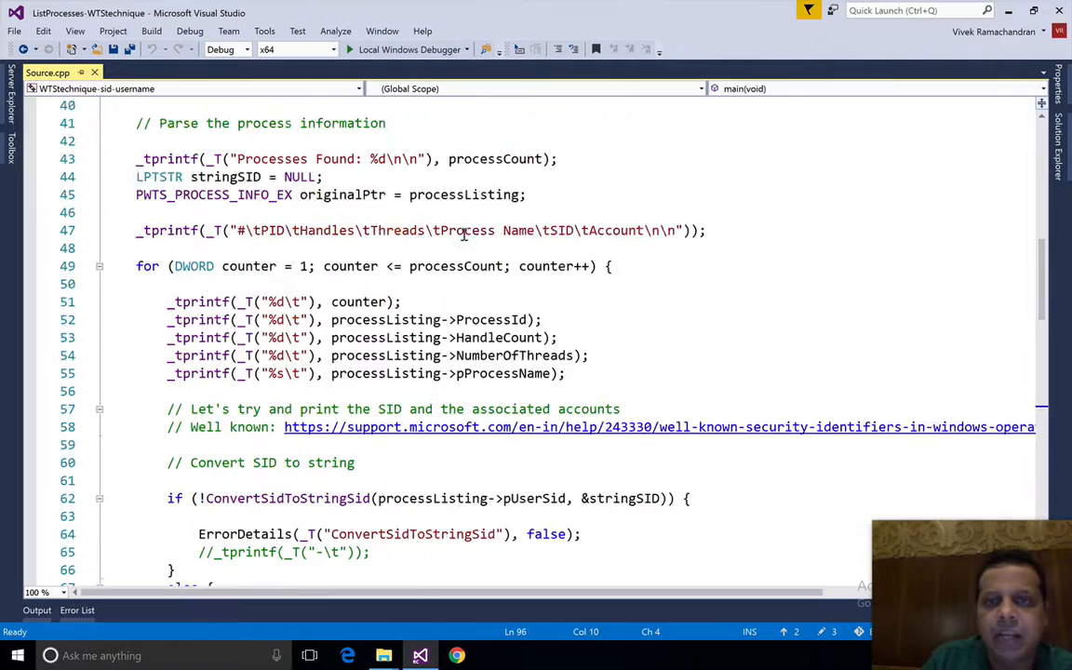
{"action": "scroll", "scroll_direction": "up", "scroll_amount": 3}
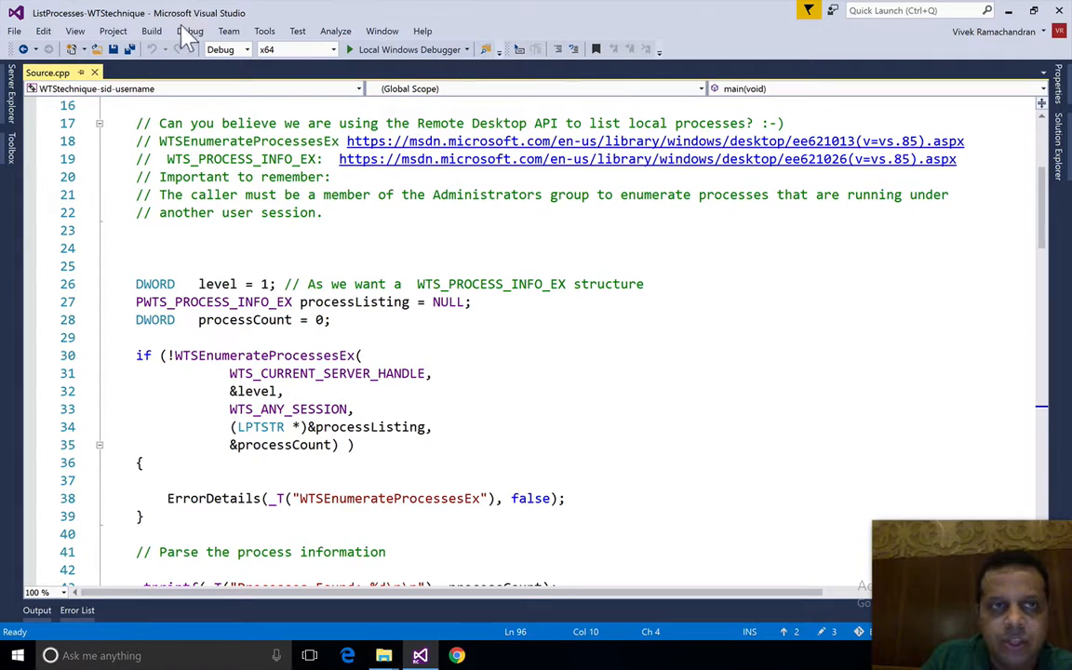
Rebuild the WTSTechnique-sid-username solution and bring up its Debug output folder
{"action": "left_click", "coordinate": [150, 30]}
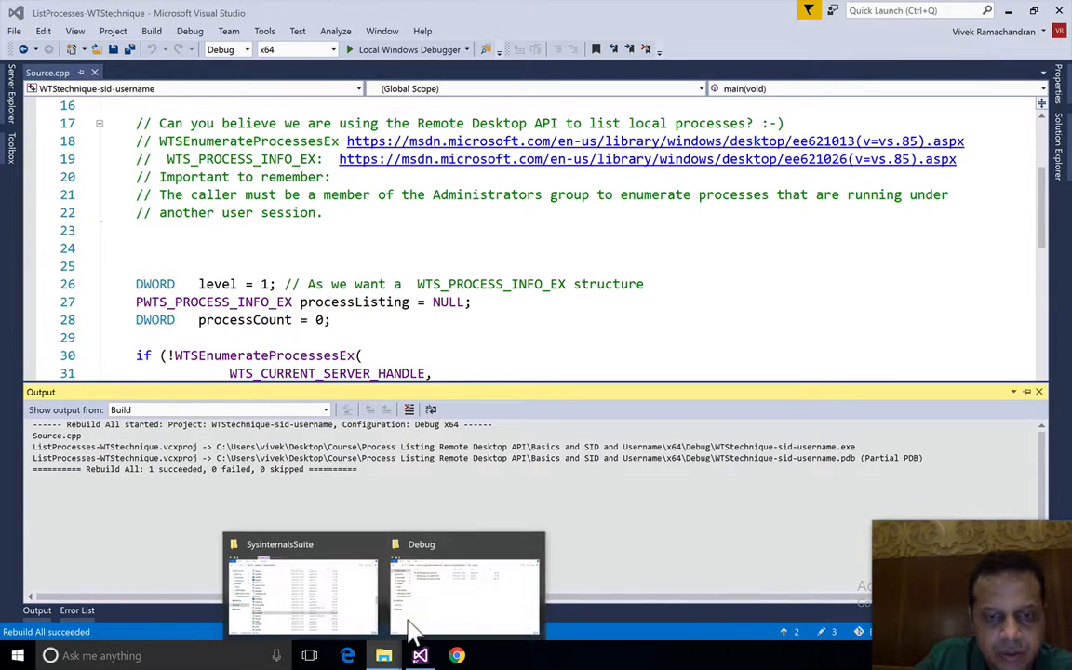
{"action": "left_click", "coordinate": [465, 586]}
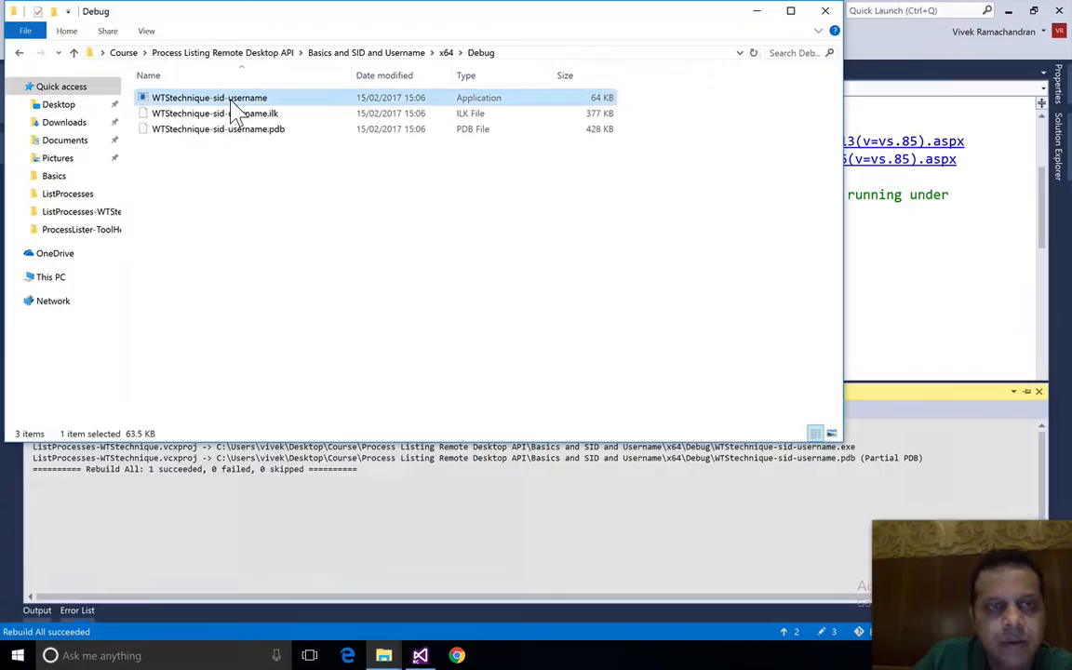
Run WTStechnique-sid-username.exe and review the process list with SID and account-lookup errors
{"action": "double_click", "coordinate": [208, 96]}
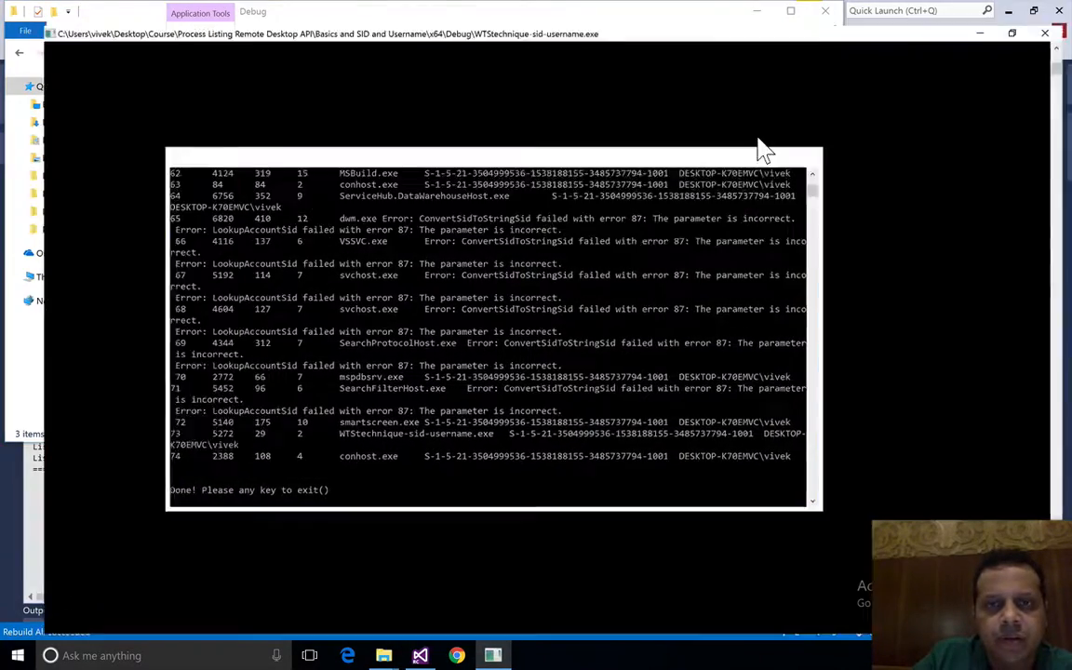
{"action": "left_click", "coordinate": [789, 11]}
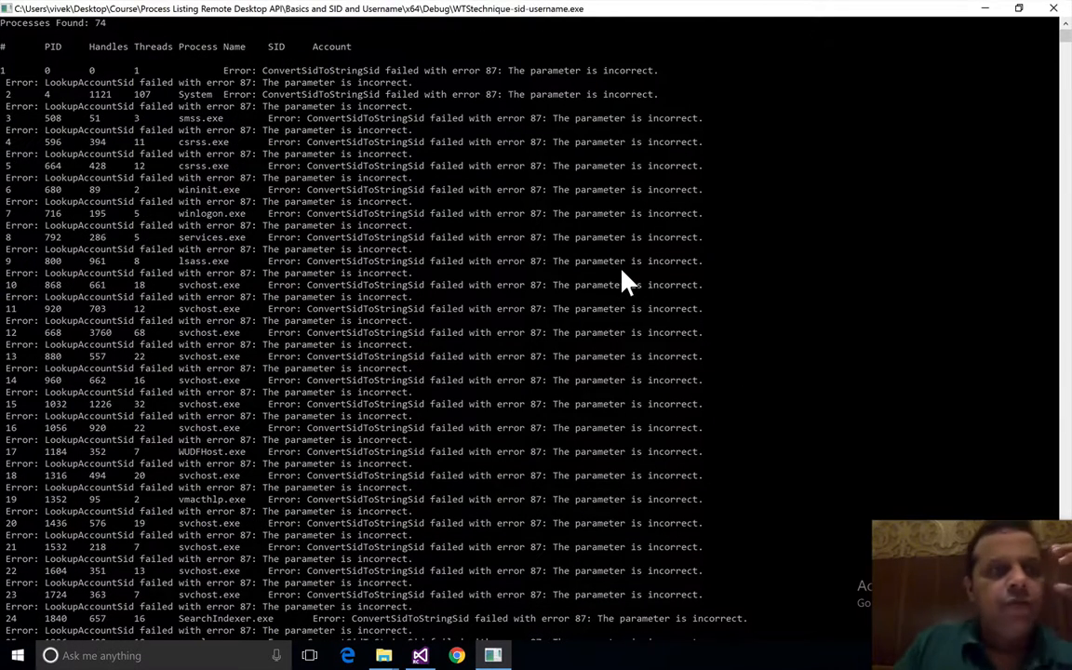
{"action": "mouse_move", "coordinate": [233, 84]}
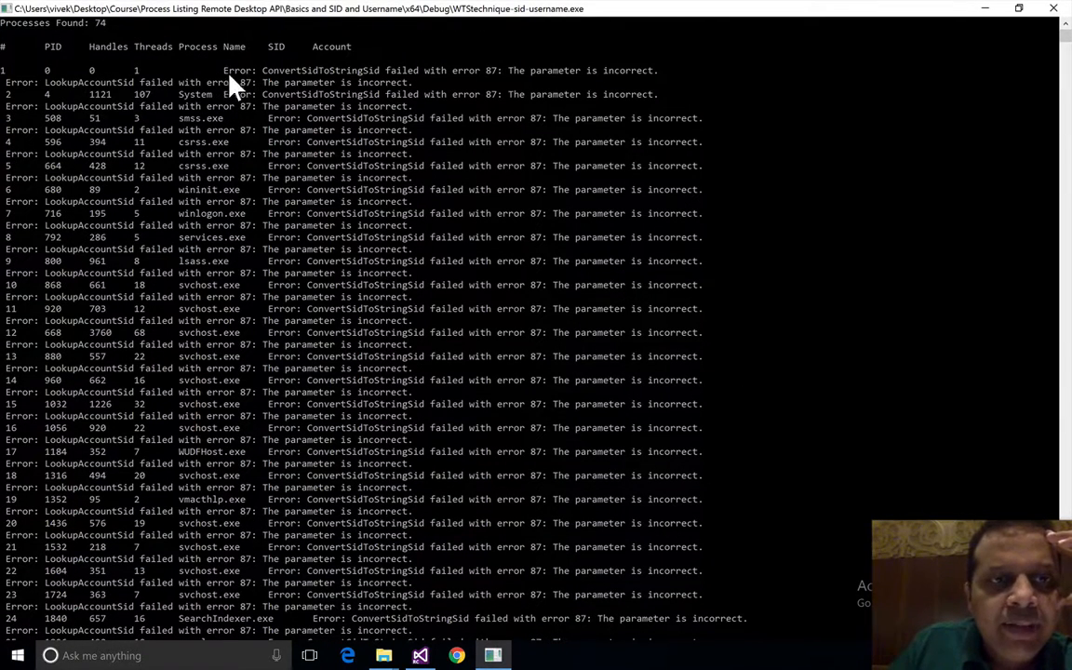
{"action": "mouse_move", "coordinate": [244, 83]}
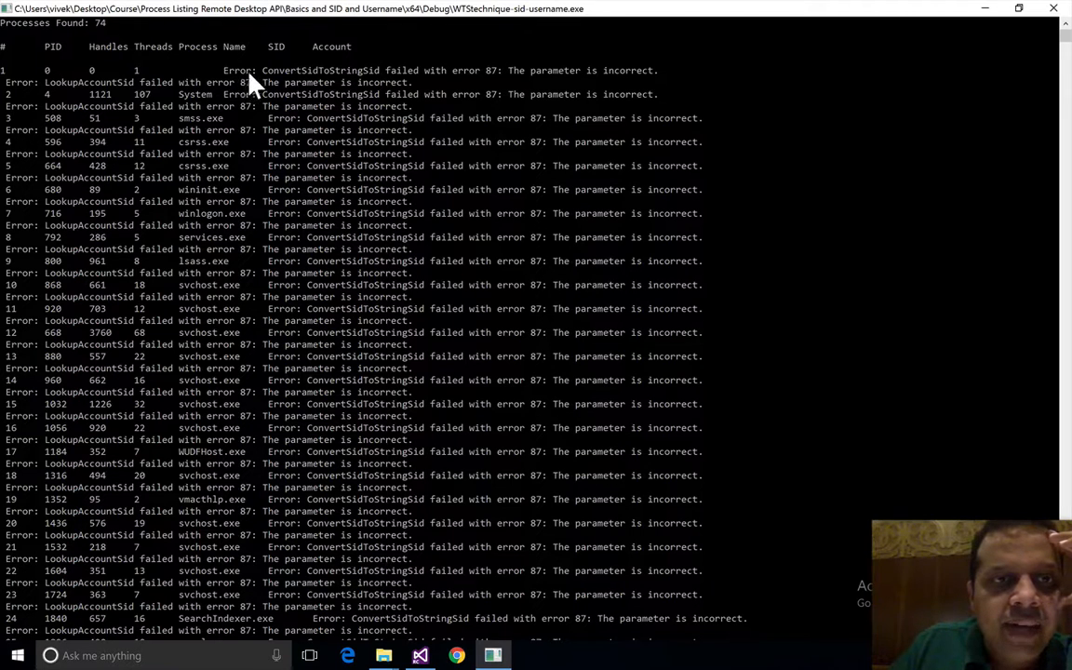
{"action": "mouse_move", "coordinate": [428, 90]}
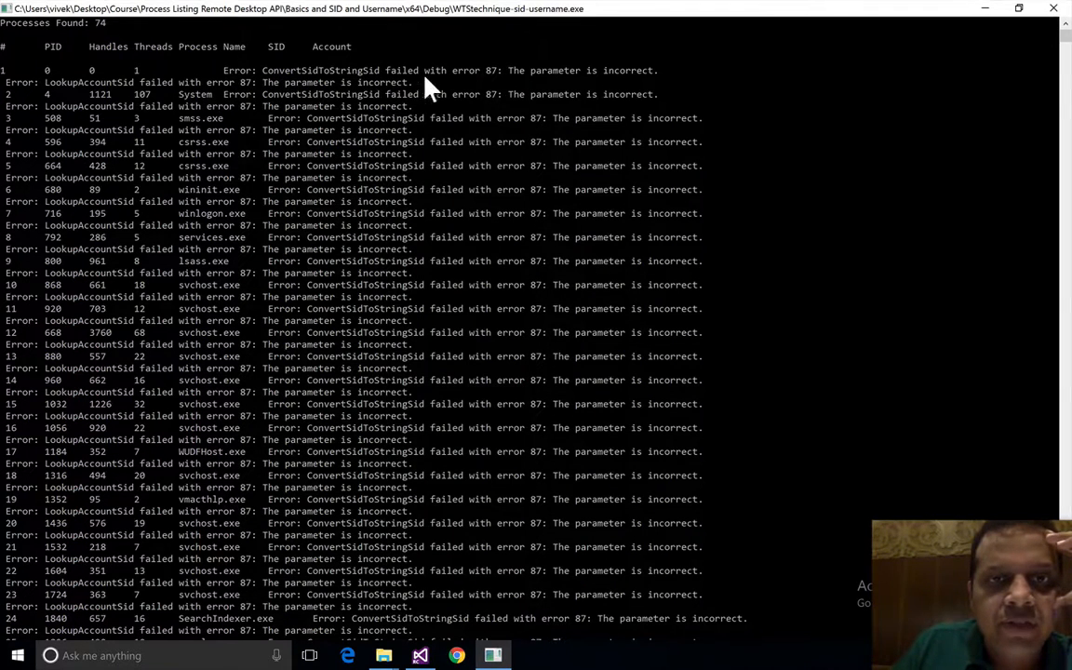
{"action": "mouse_move", "coordinate": [605, 89]}
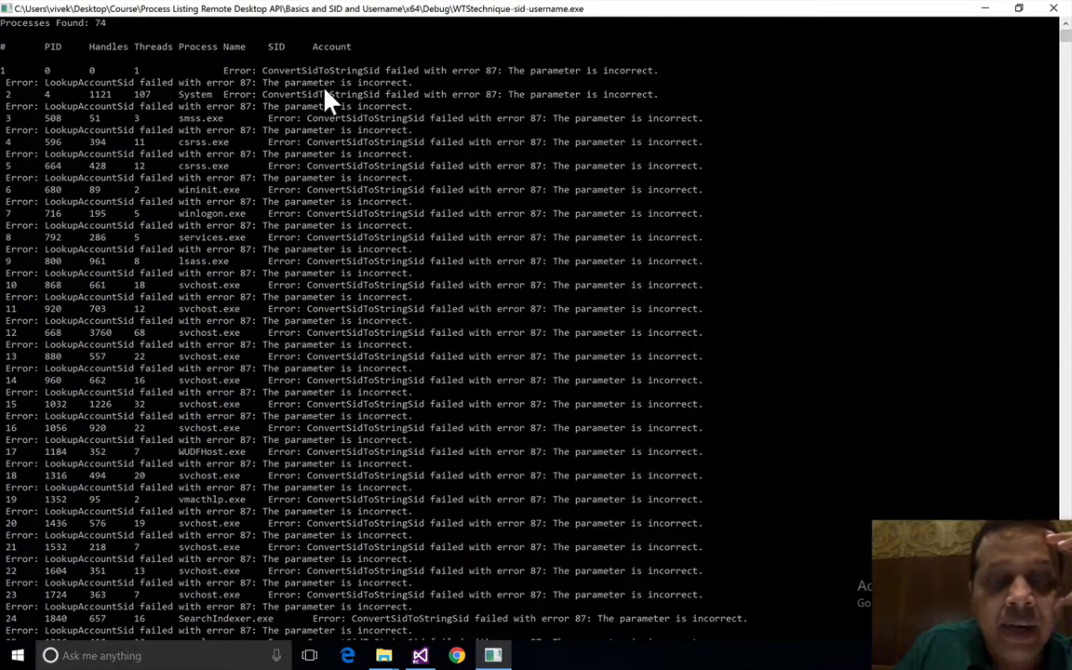
{"action": "scroll", "scroll_direction": "down", "scroll_amount": 3}
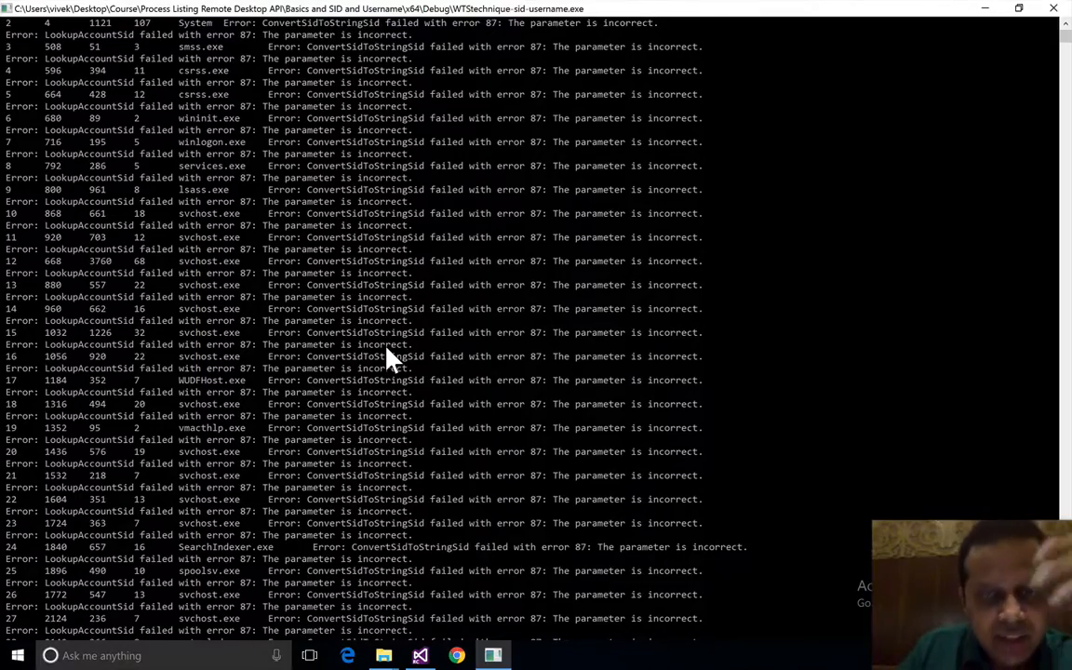
{"action": "scroll", "scroll_direction": "down", "scroll_amount": 3}
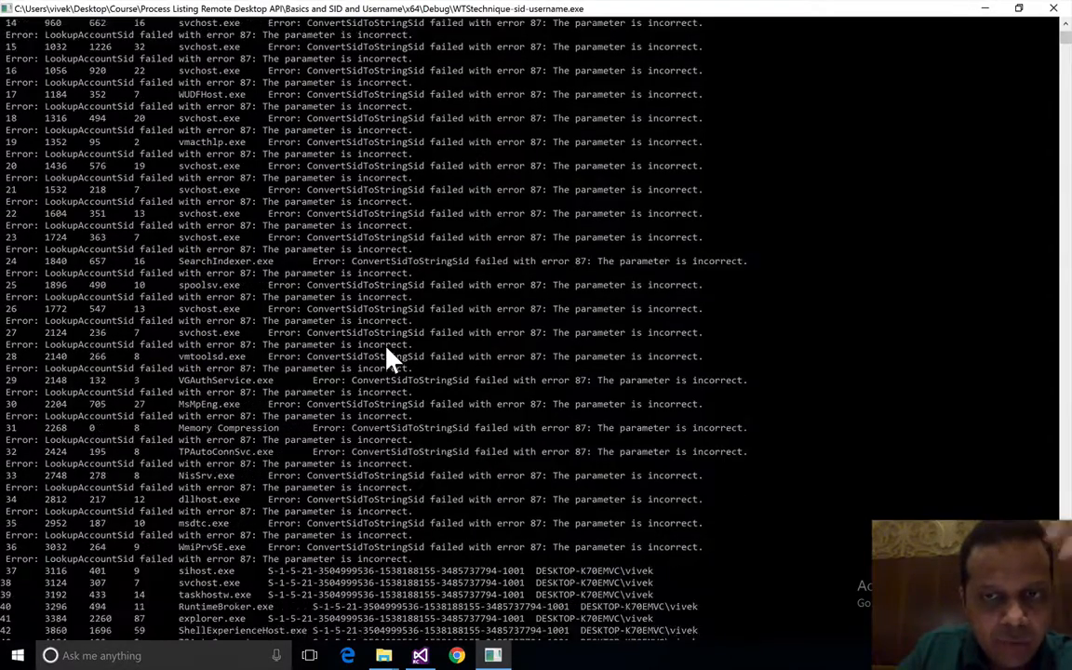
{"action": "scroll", "scroll_direction": "down", "scroll_amount": 3}
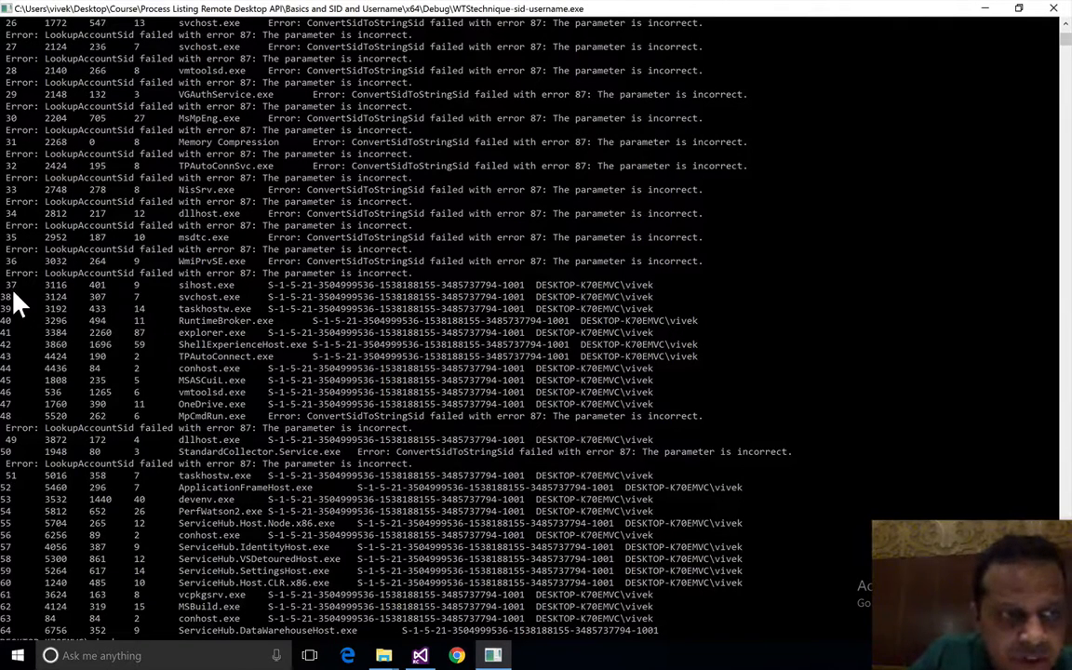
{"action": "mouse_move", "coordinate": [137, 302]}
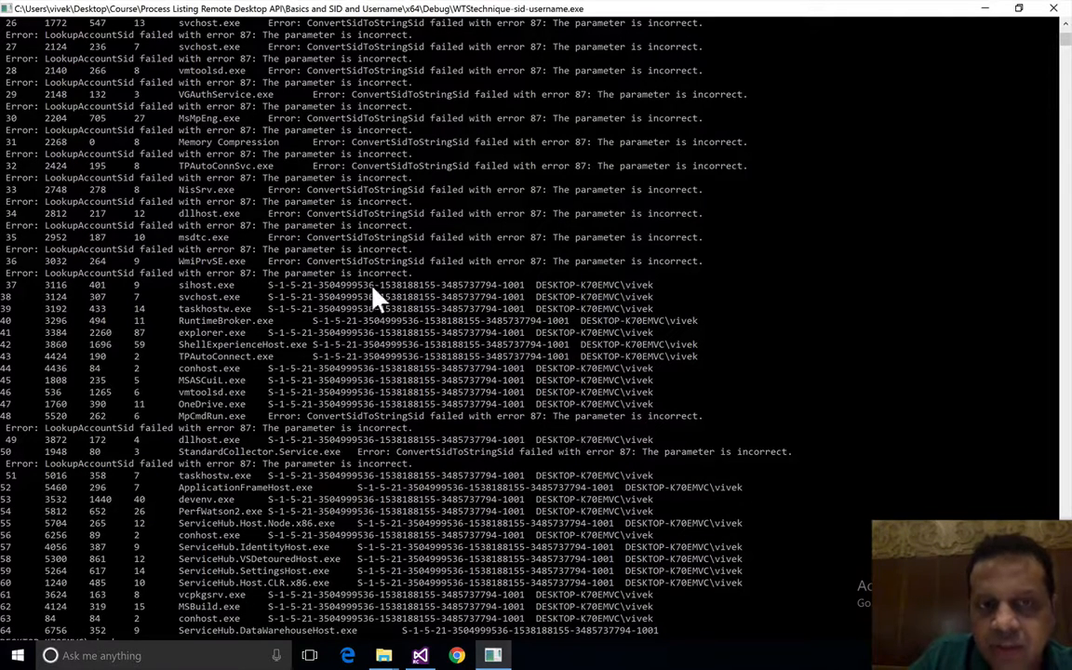
{"action": "mouse_move", "coordinate": [591, 299]}
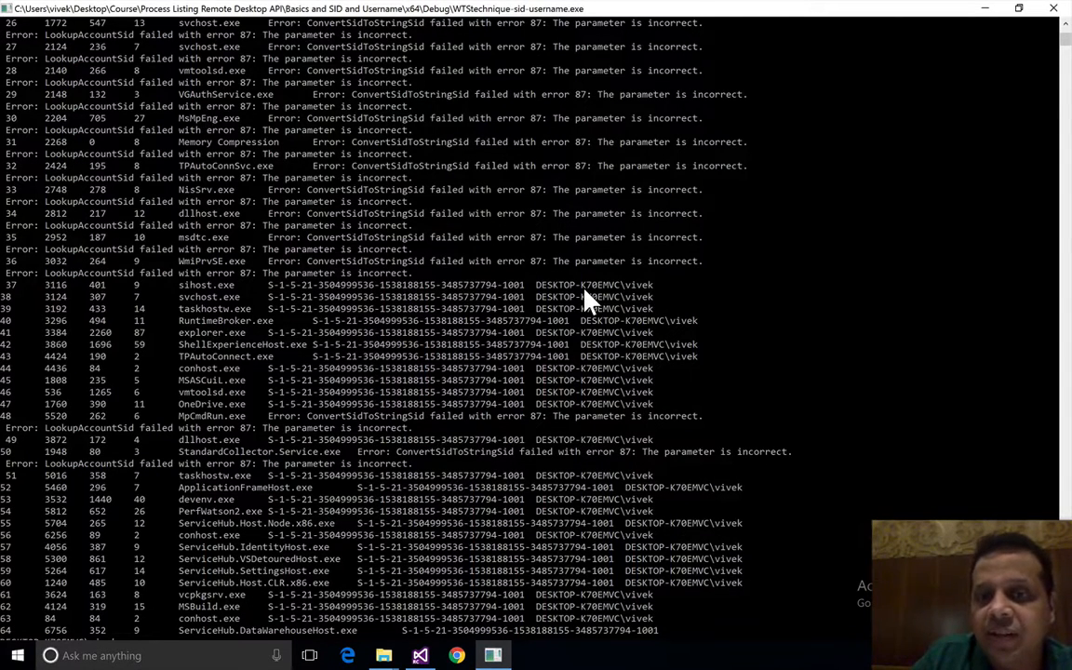
{"action": "mouse_move", "coordinate": [636, 296]}
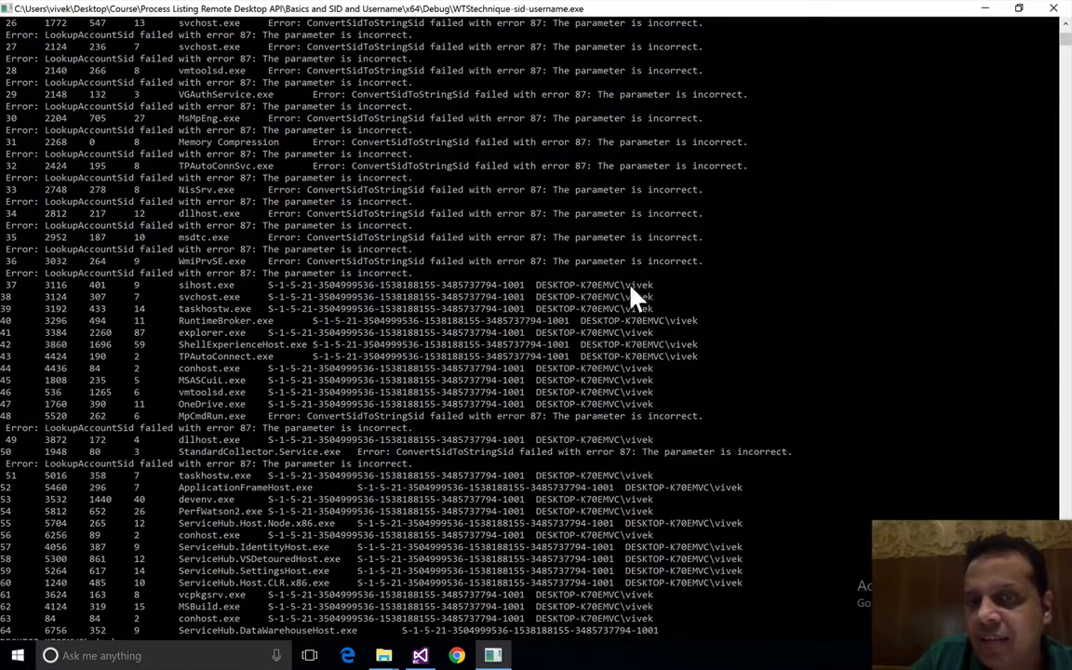
{"action": "mouse_move", "coordinate": [730, 312]}
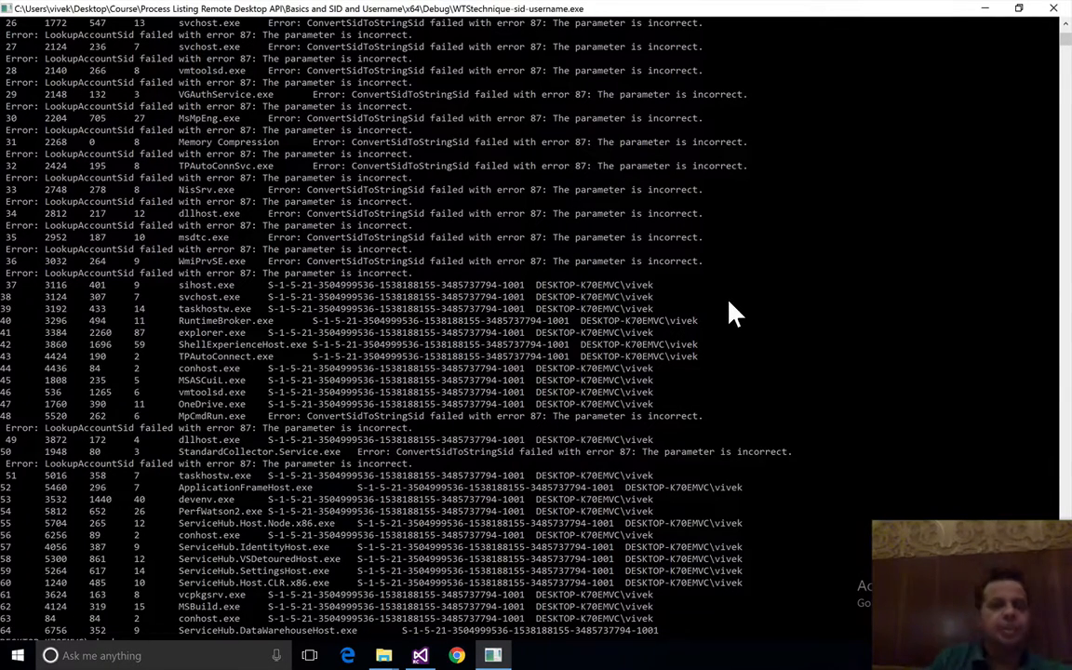
{"action": "scroll", "scroll_direction": "down", "scroll_amount": 3}
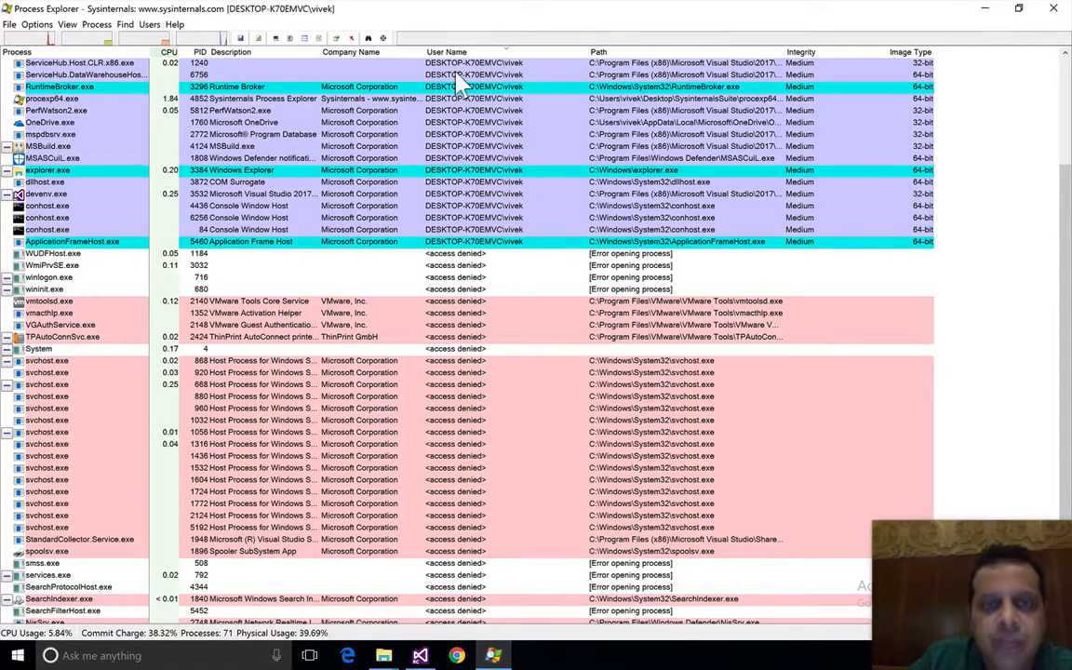
{"action": "mouse_move", "coordinate": [450, 456]}
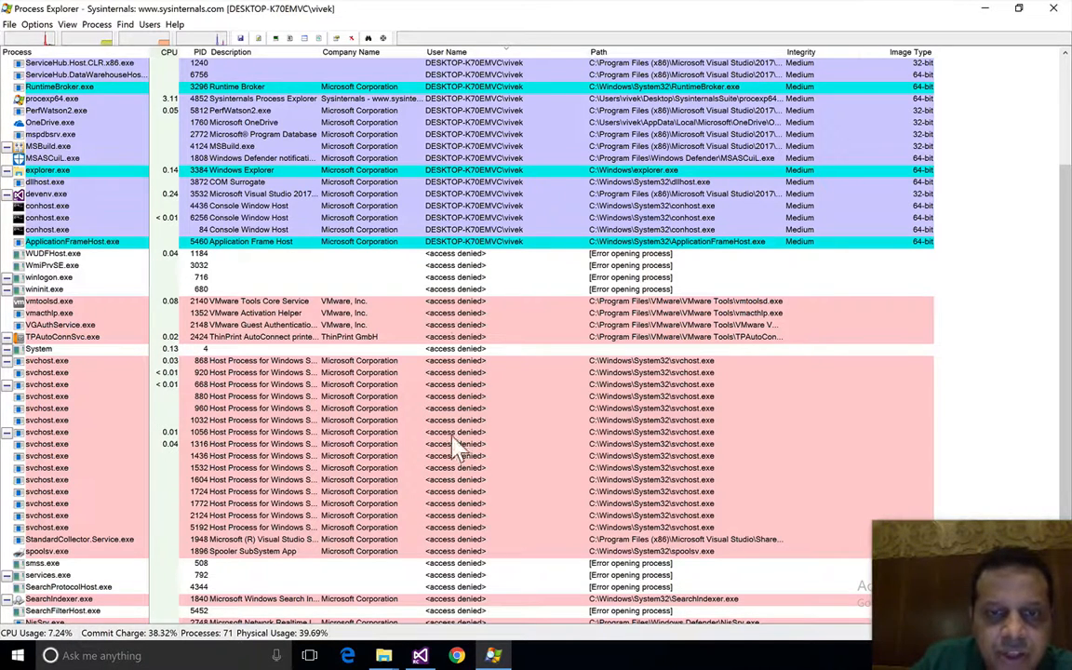
{"action": "mouse_move", "coordinate": [469, 528]}
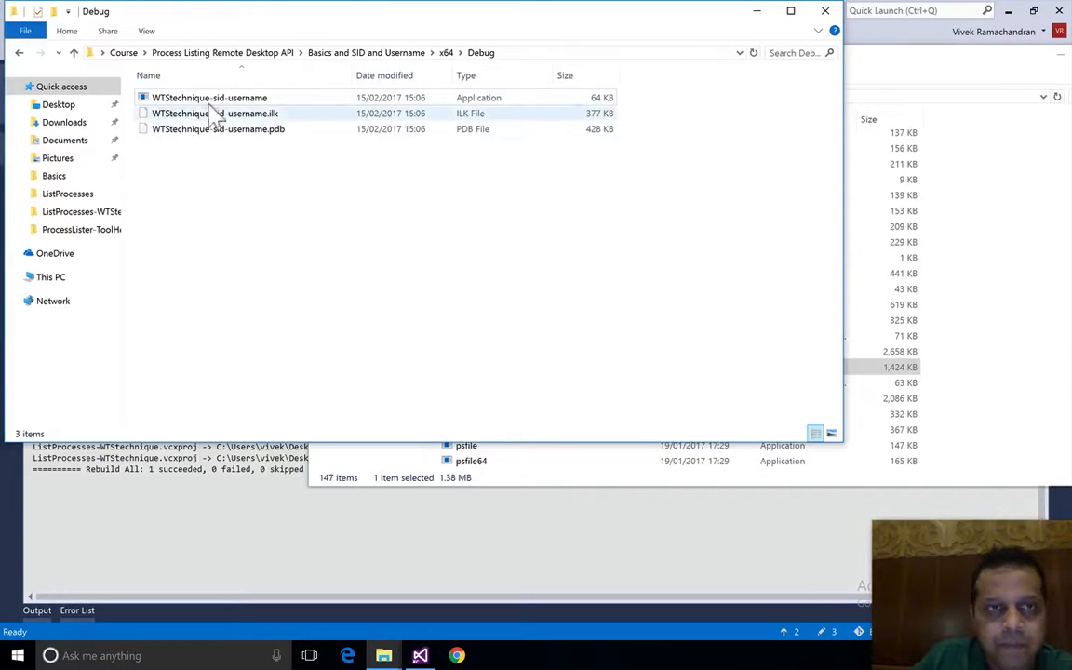
Select the WTStechnique-sid-username executable in the x64\Debug folder
{"action": "left_click", "coordinate": [208, 97]}
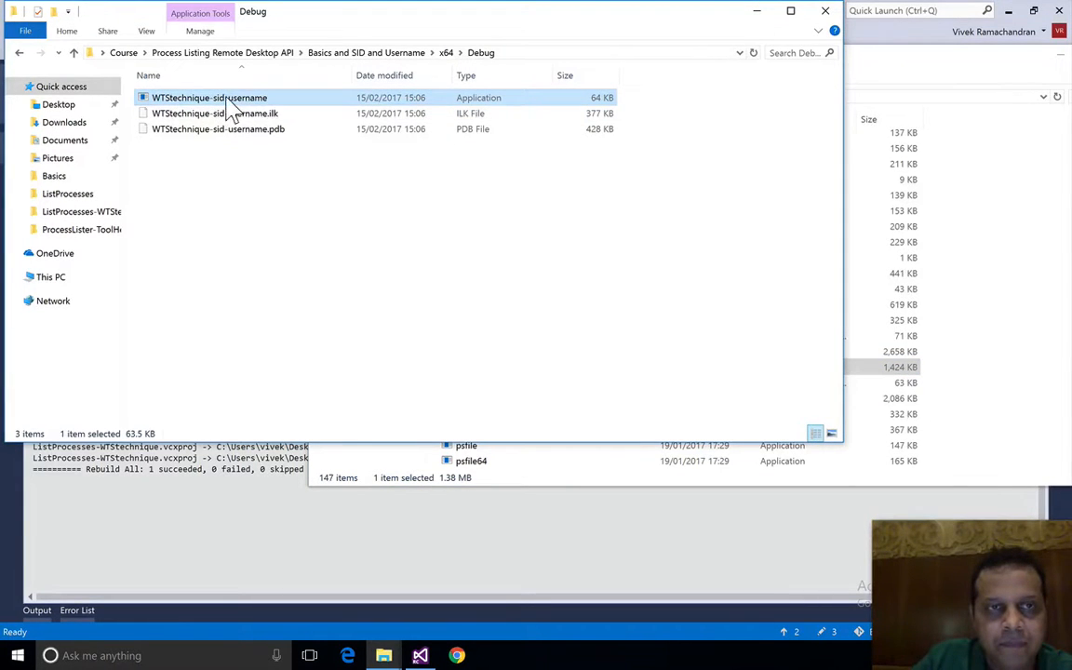
{"action": "mouse_move", "coordinate": [230, 106]}
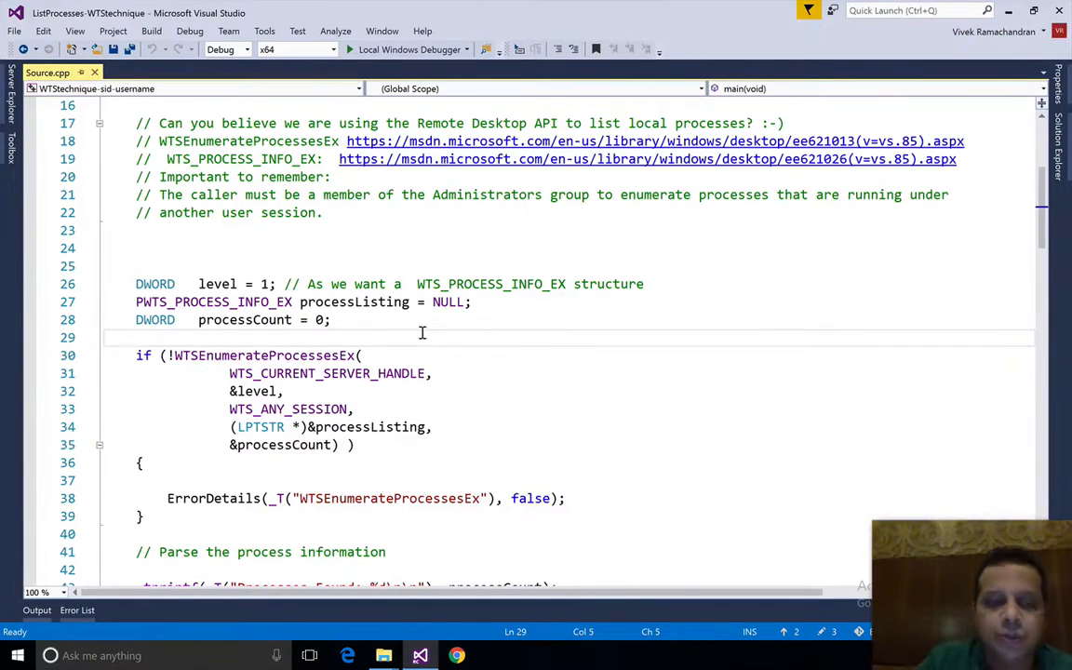
Comment out the ErrorDetails calls so failures print a hyphen and a newline instead
{"action": "scroll", "scroll_direction": "down", "scroll_amount": 3}
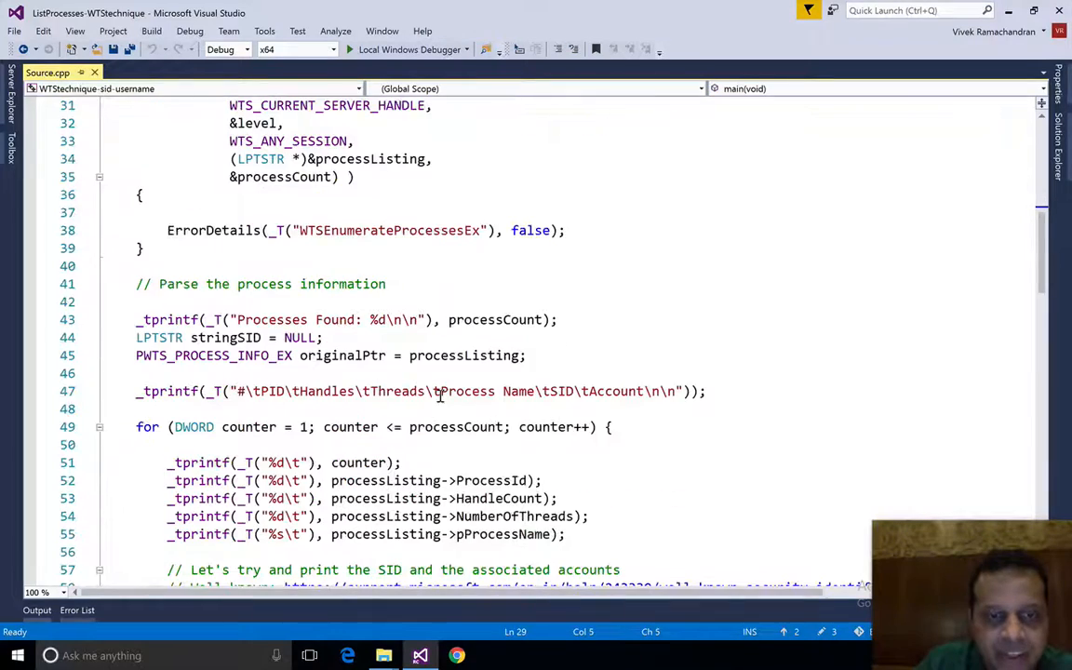
{"action": "scroll", "scroll_direction": "down", "scroll_amount": 3}
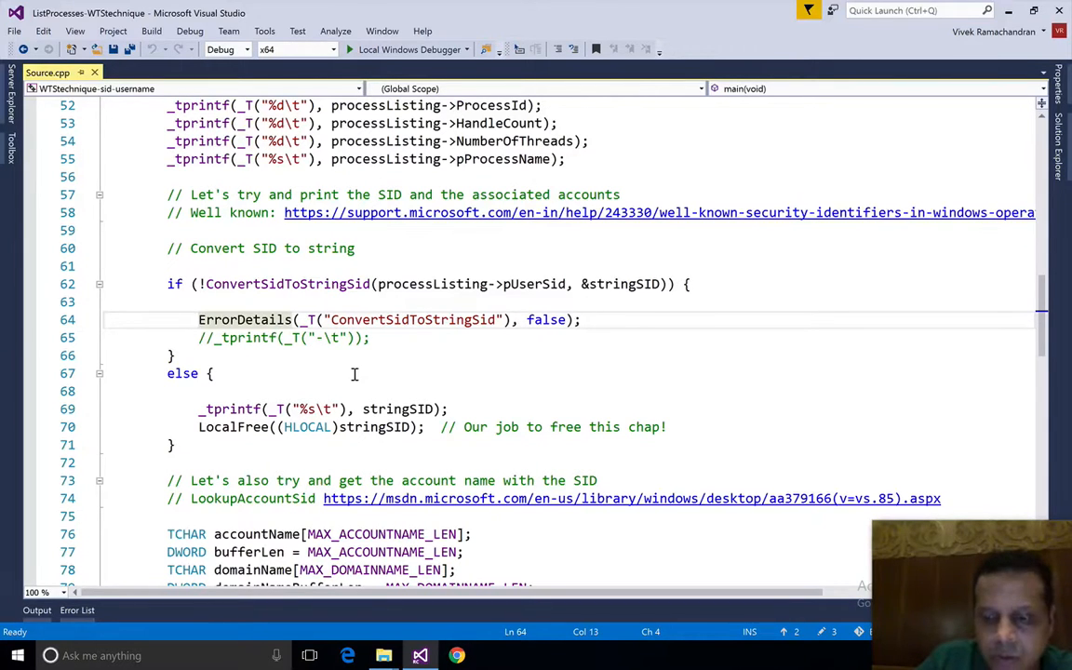
{"action": "type", "text": "//"}
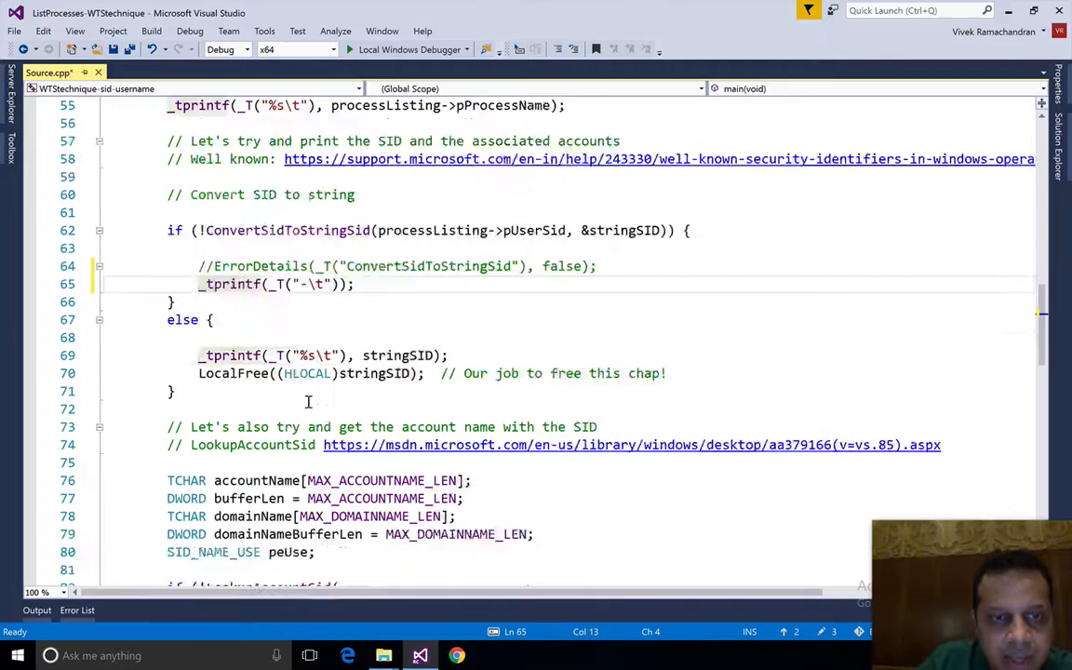
{"action": "scroll", "scroll_direction": "down", "scroll_amount": 3}
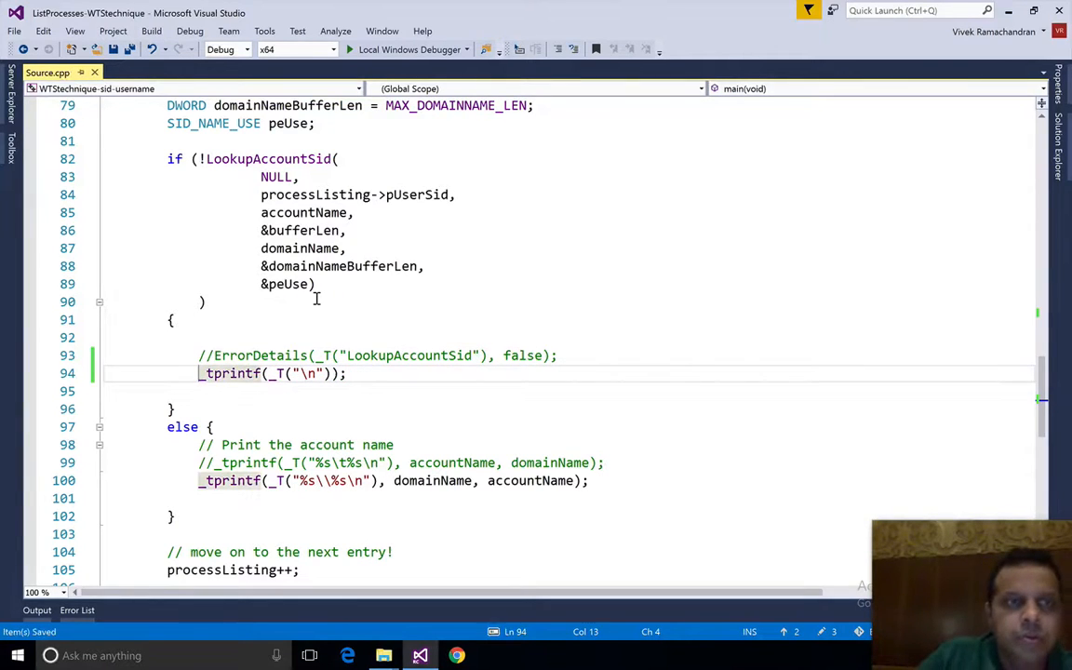
Rebuild the solution, getting 1 succeeded and 0 failed
{"action": "left_click", "coordinate": [151, 30]}
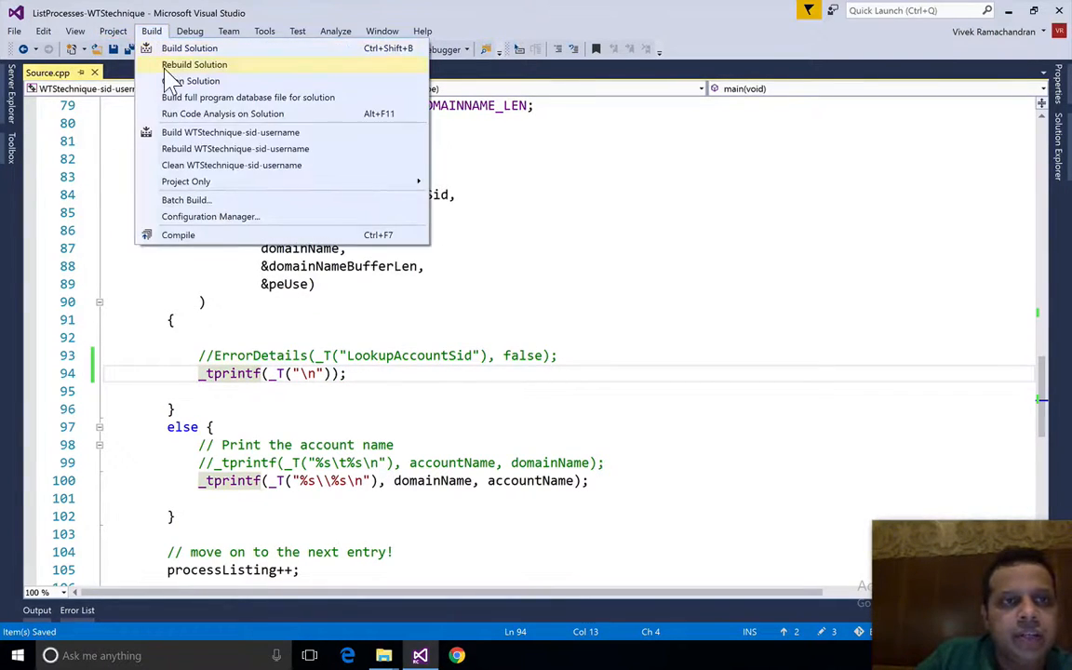
{"action": "left_click", "coordinate": [193, 63]}
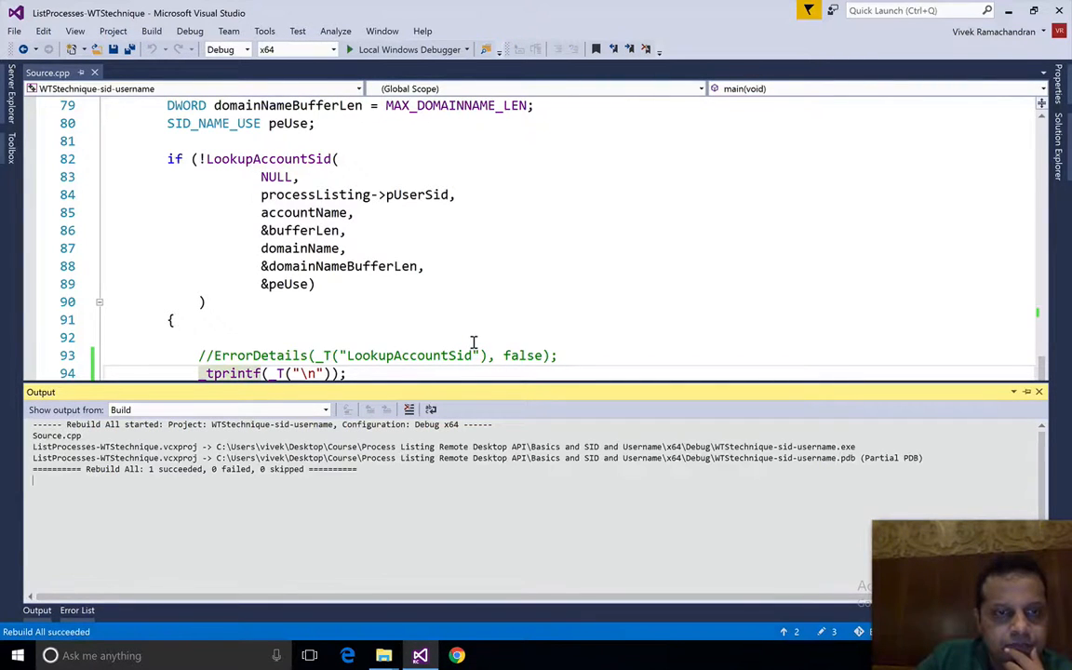
{"action": "mouse_move", "coordinate": [383, 655]}
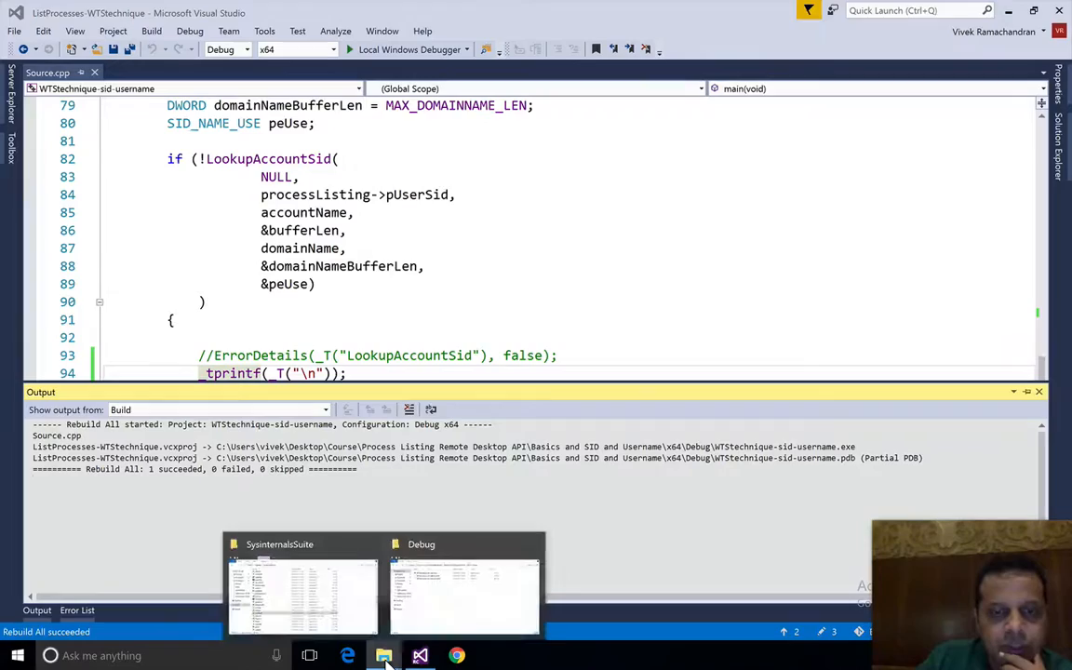
Run the rebuilt WTStechnique-sid-username.exe from the Debug folder and close its console
{"action": "left_click", "coordinate": [464, 581]}
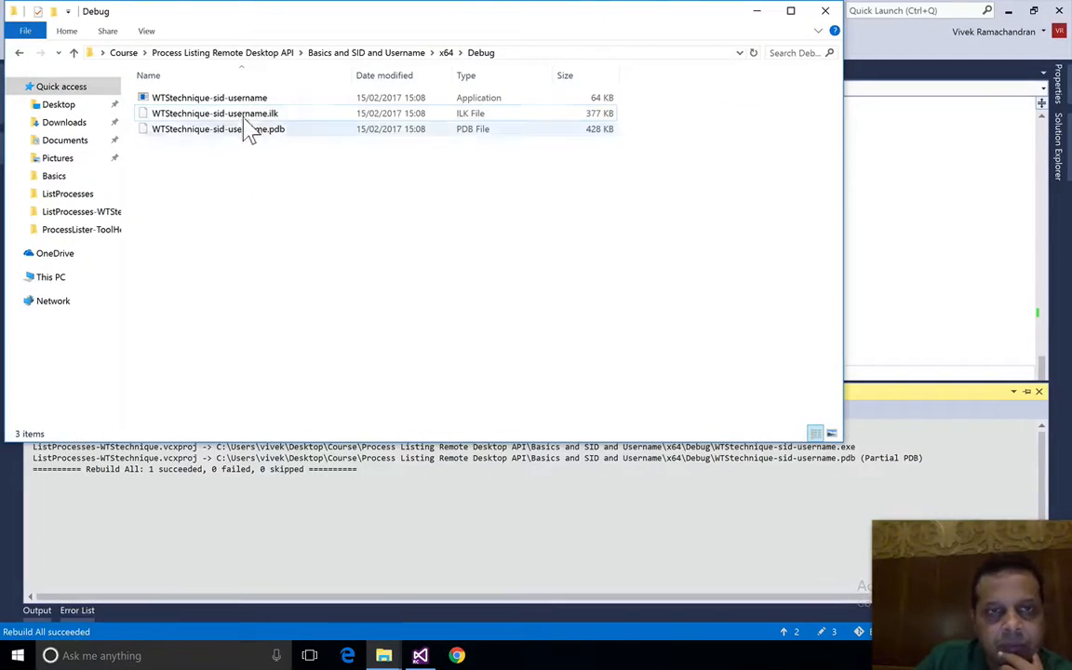
{"action": "double_click", "coordinate": [208, 97]}
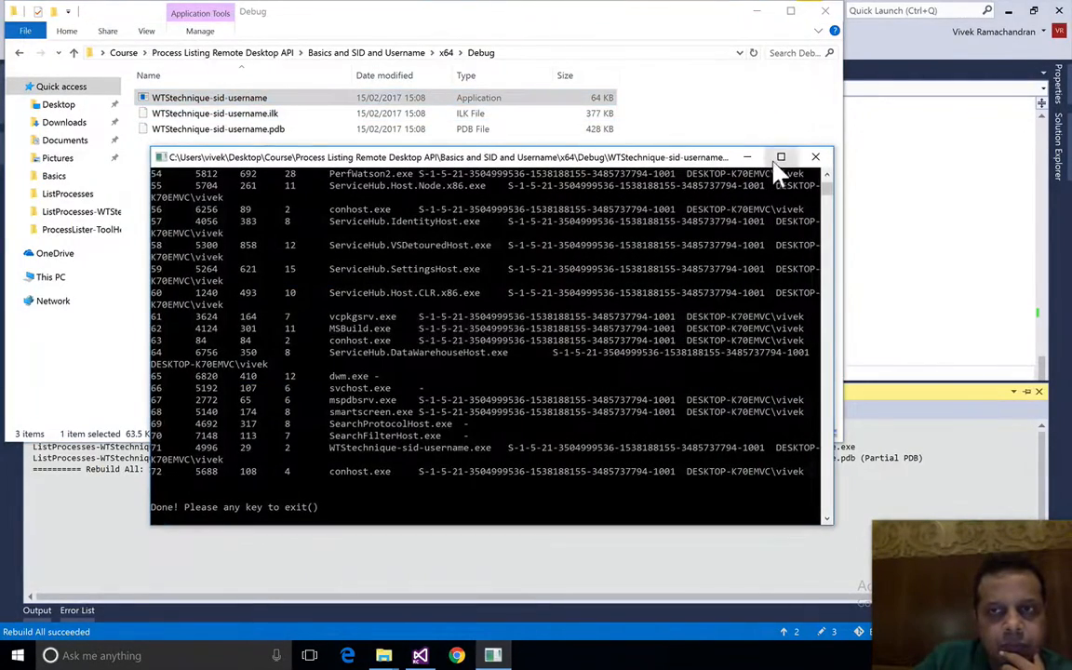
{"action": "left_click", "coordinate": [781, 156]}
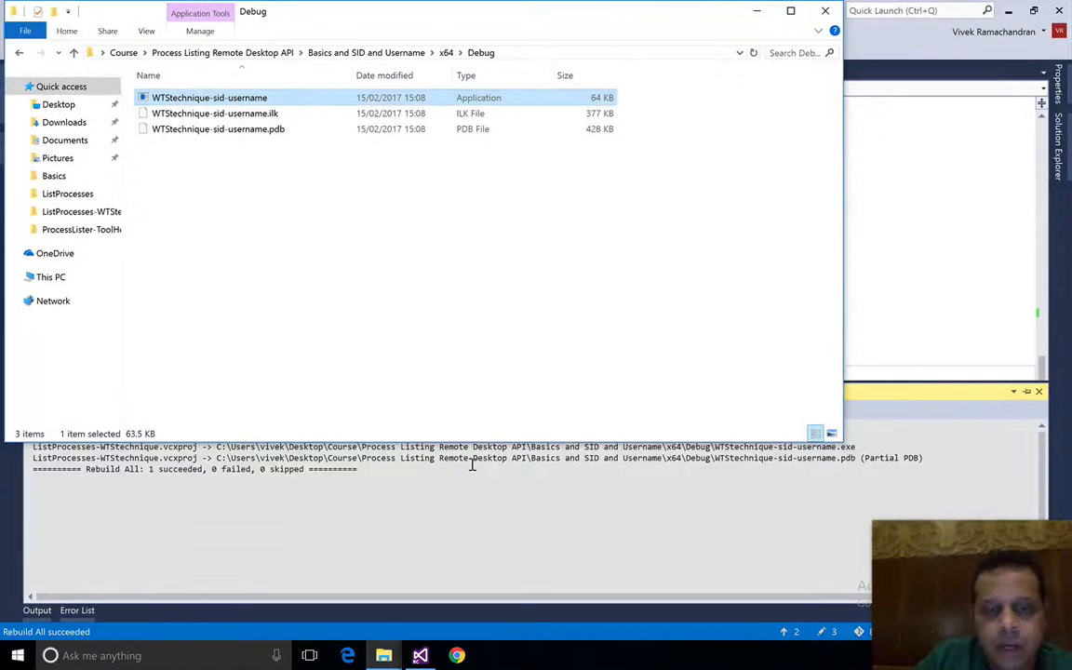
{"action": "mouse_move", "coordinate": [320, 275]}
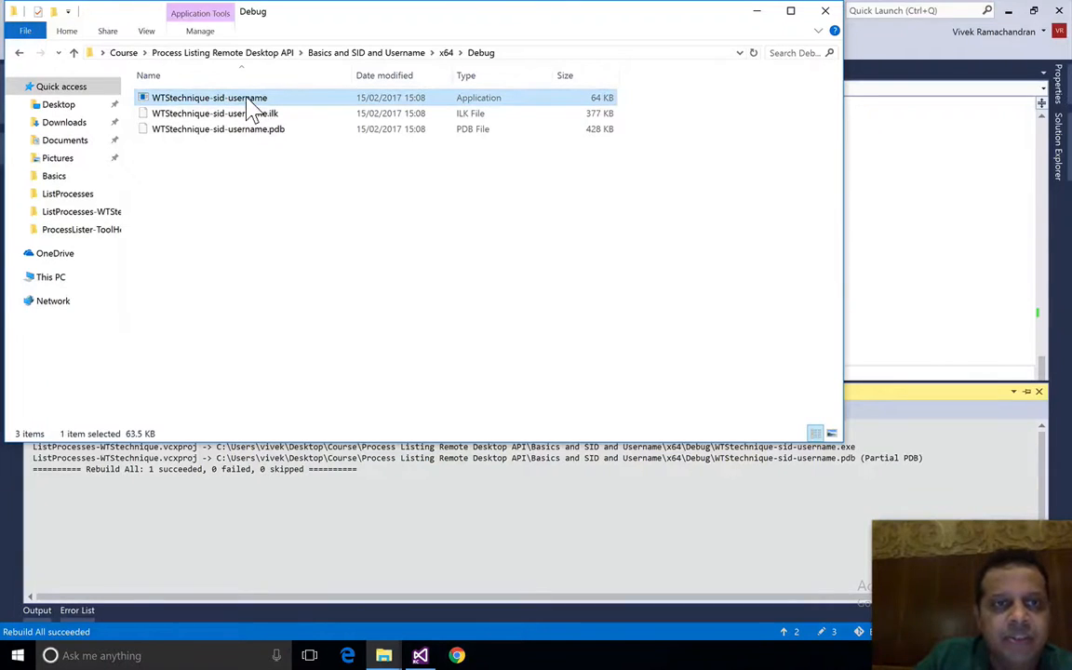
Run the lister as administrator and review all 75 processes with SIDs, account names and hyphens
{"action": "right_click", "coordinate": [209, 97]}
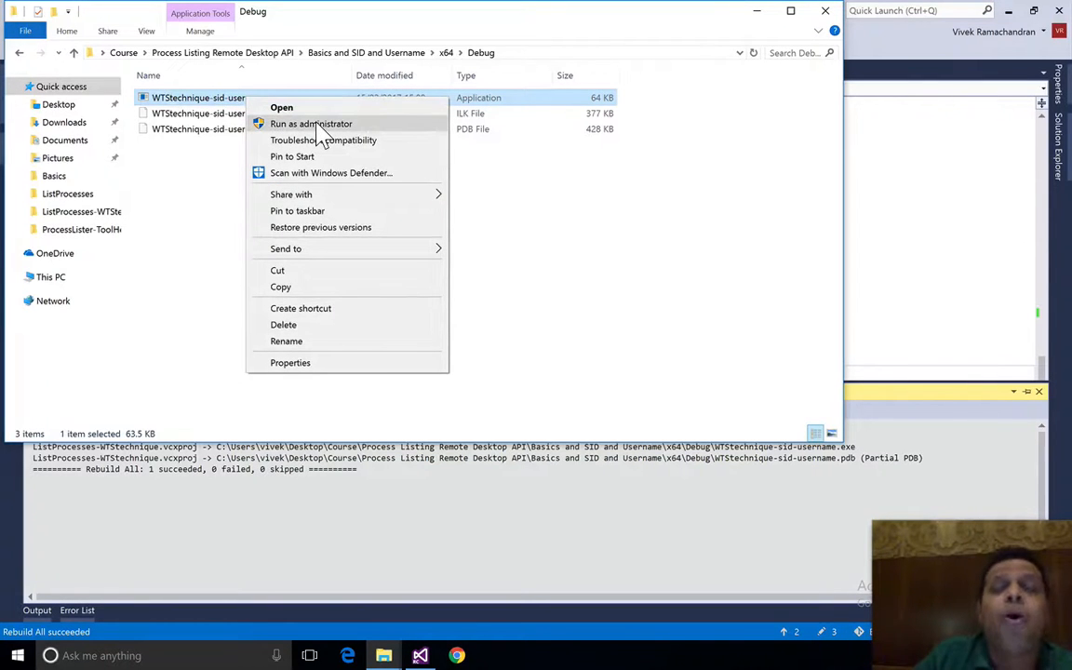
{"action": "left_click", "coordinate": [311, 123]}
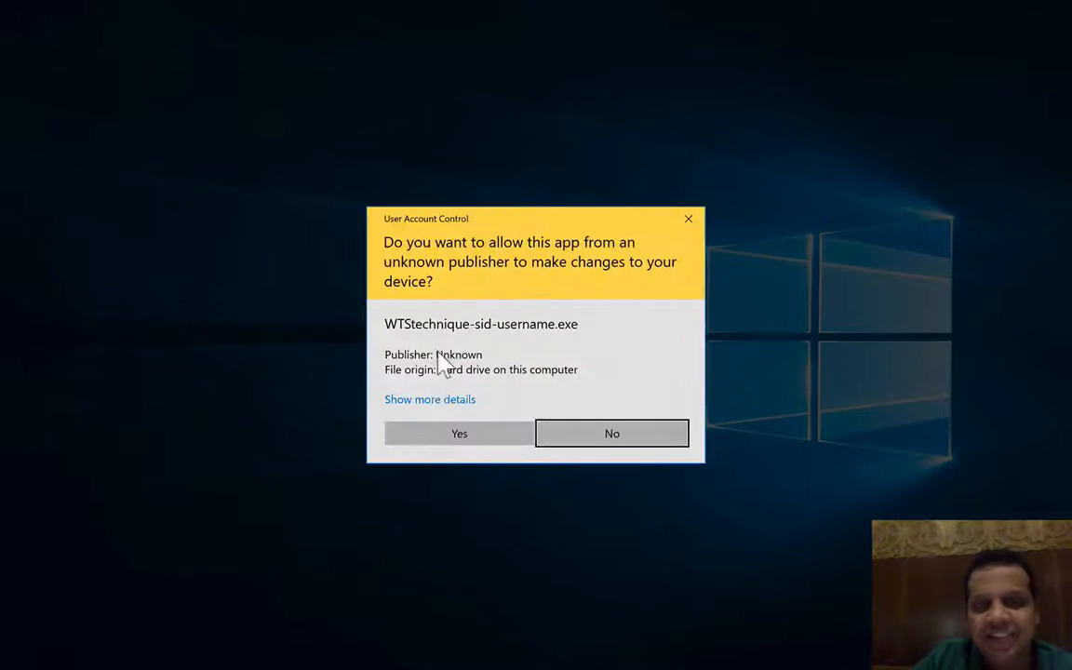
{"action": "left_click", "coordinate": [458, 432]}
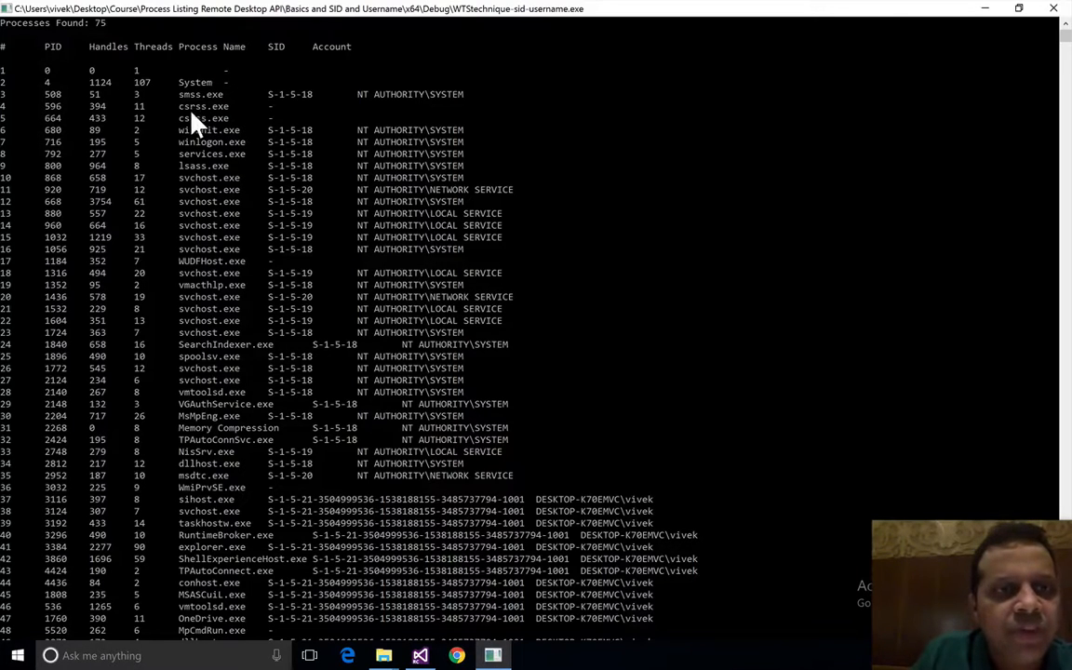
{"action": "mouse_move", "coordinate": [264, 126]}
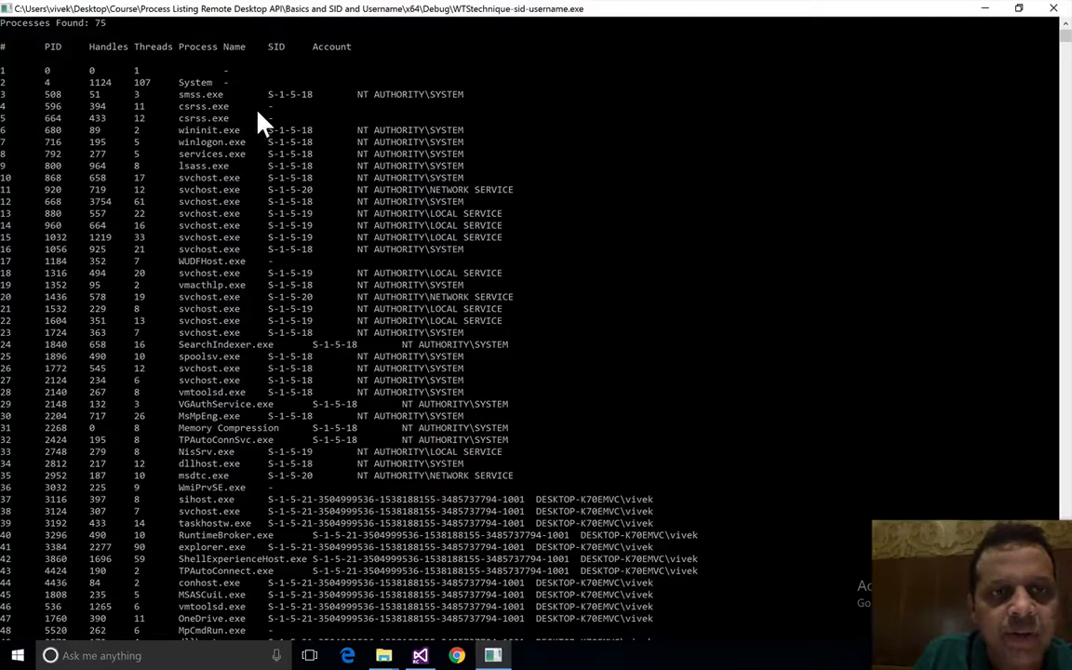
{"action": "mouse_move", "coordinate": [294, 121]}
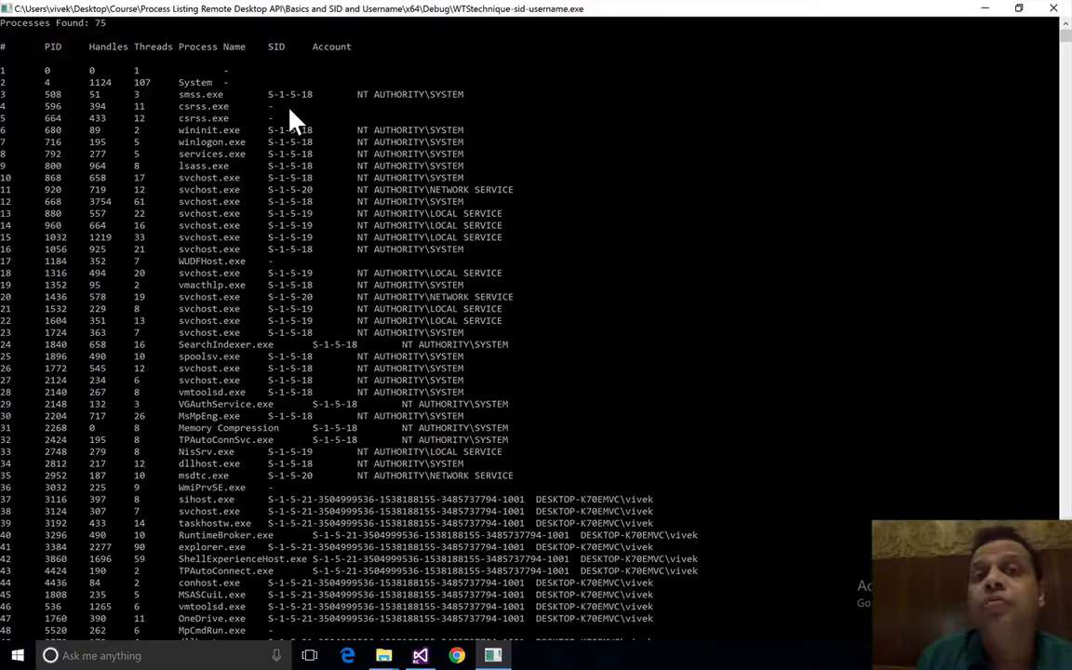
{"action": "mouse_move", "coordinate": [286, 327]}
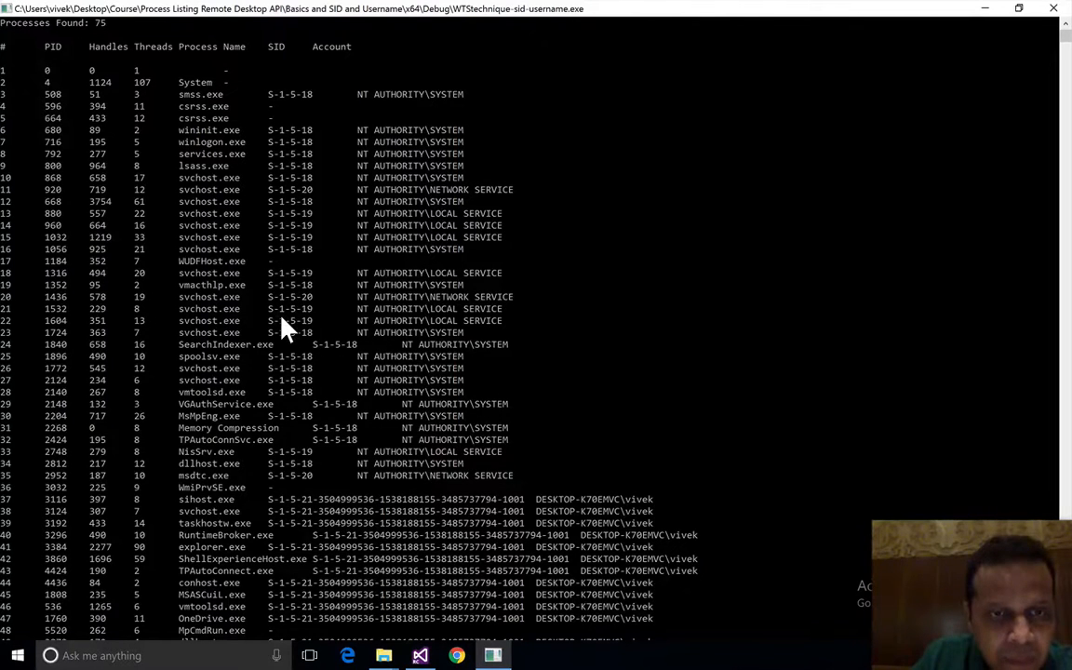
{"action": "scroll", "scroll_direction": "down", "scroll_amount": 3}
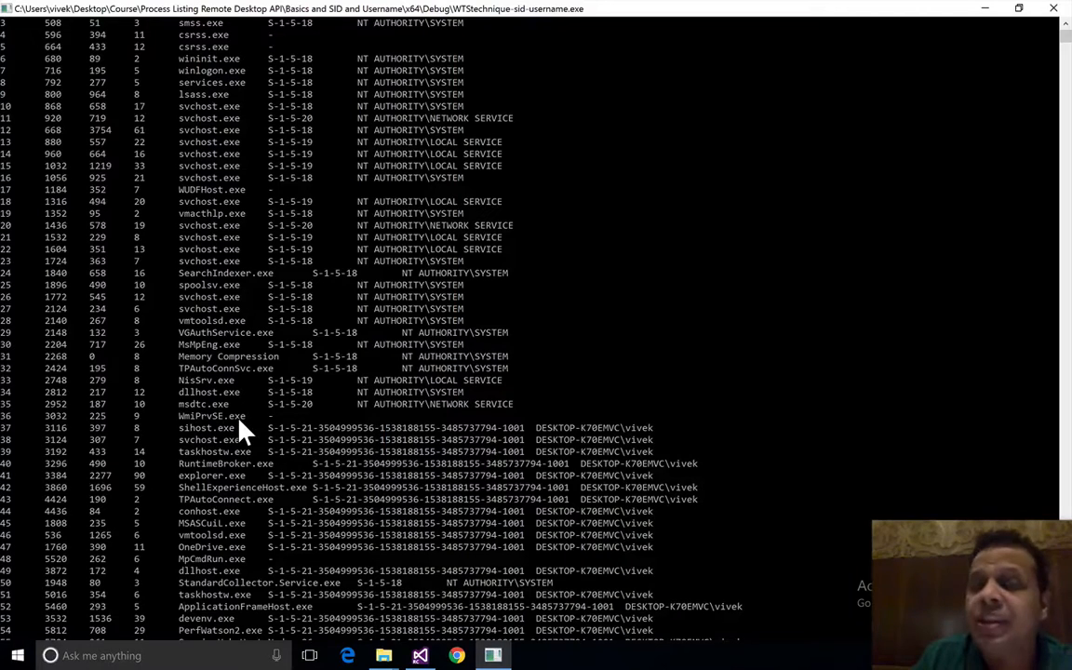
{"action": "mouse_move", "coordinate": [296, 439]}
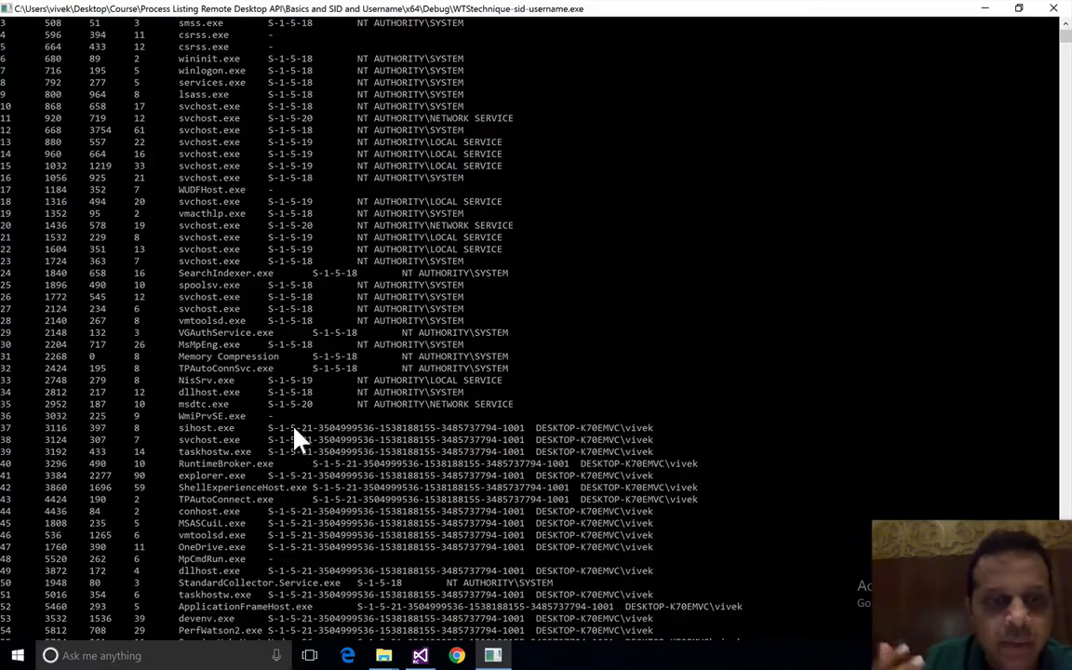
{"action": "scroll", "scroll_direction": "down", "scroll_amount": 3}
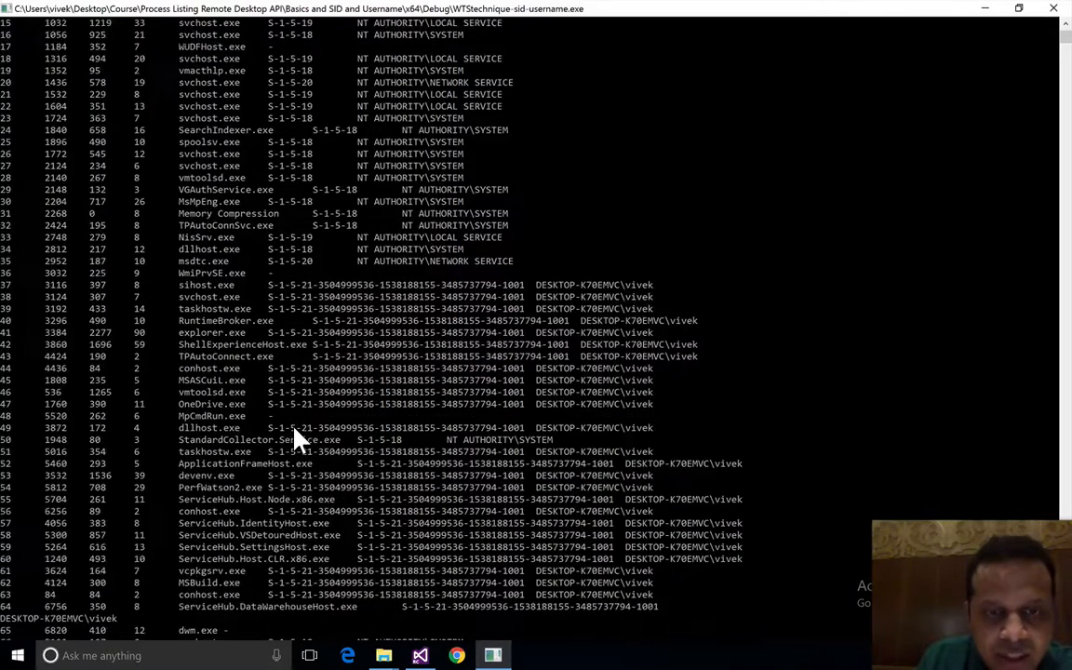
{"action": "scroll", "scroll_direction": "down", "scroll_amount": 3}
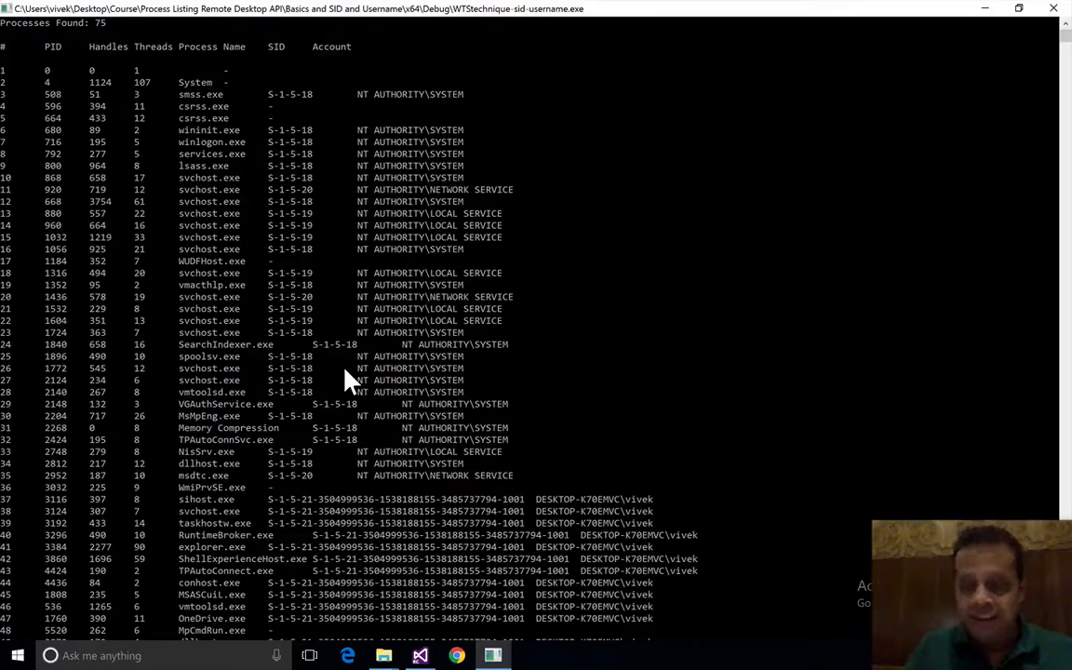
{"action": "mouse_move", "coordinate": [570, 344]}
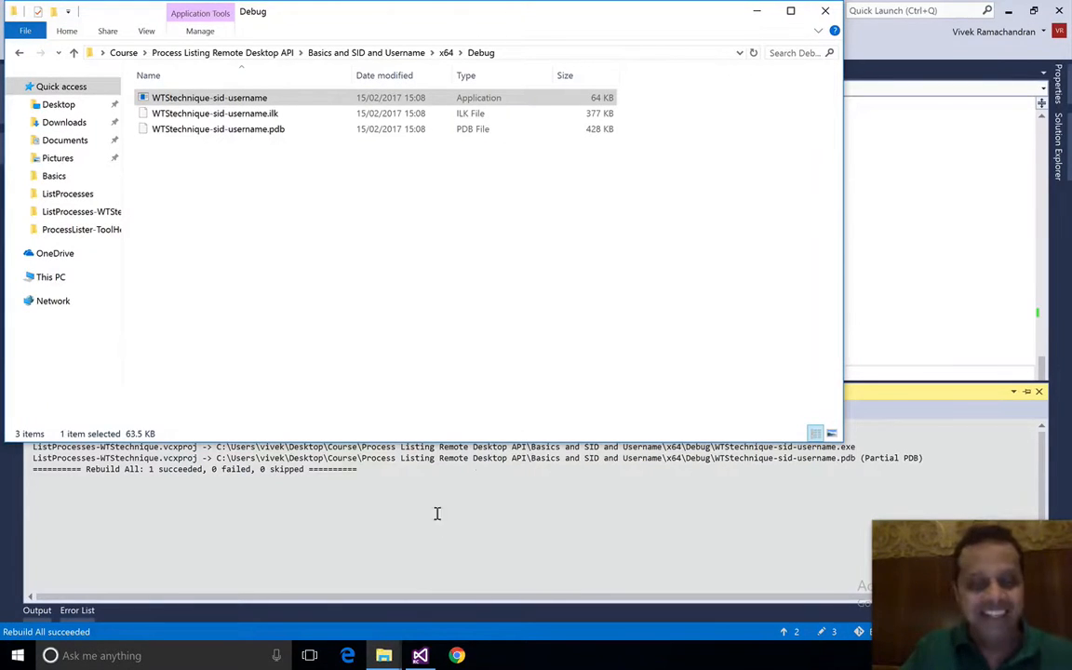
{"action": "mouse_move", "coordinate": [383, 655]}
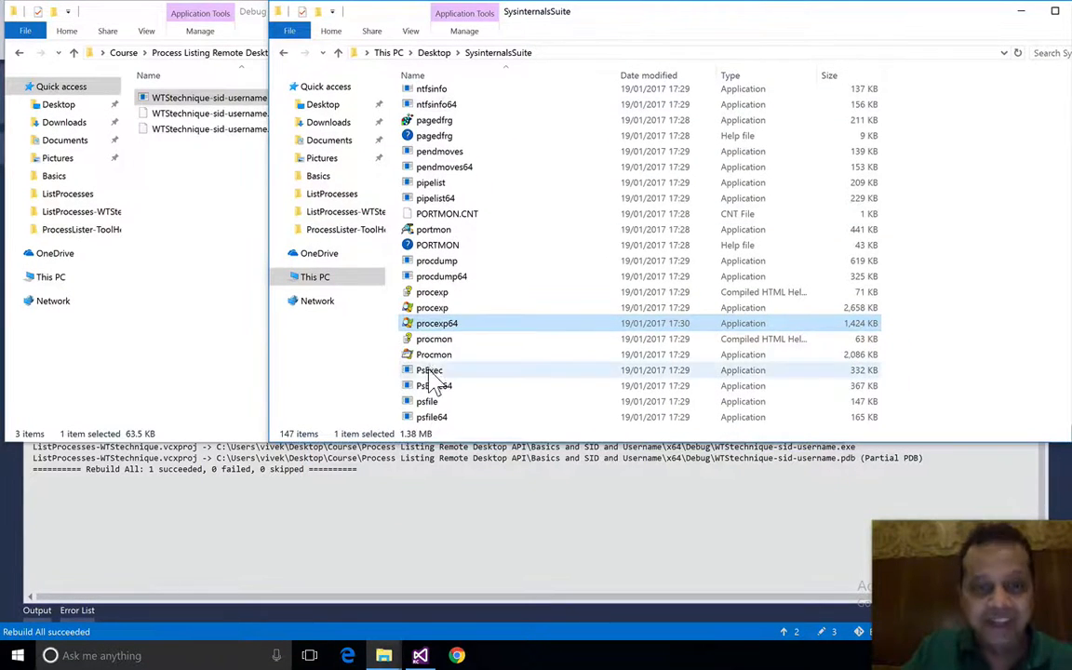
{"action": "mouse_move", "coordinate": [437, 331]}
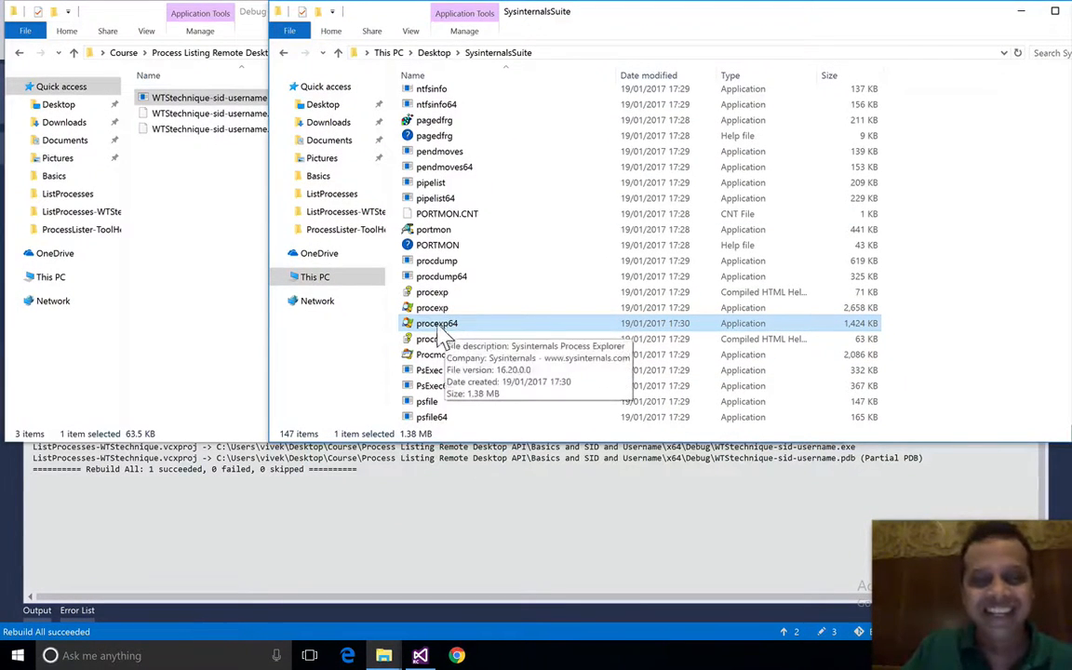
Launch procexp64 from the SysinternalsSuite folder as administrator, approving the UAC prompt
{"action": "right_click", "coordinate": [436, 324]}
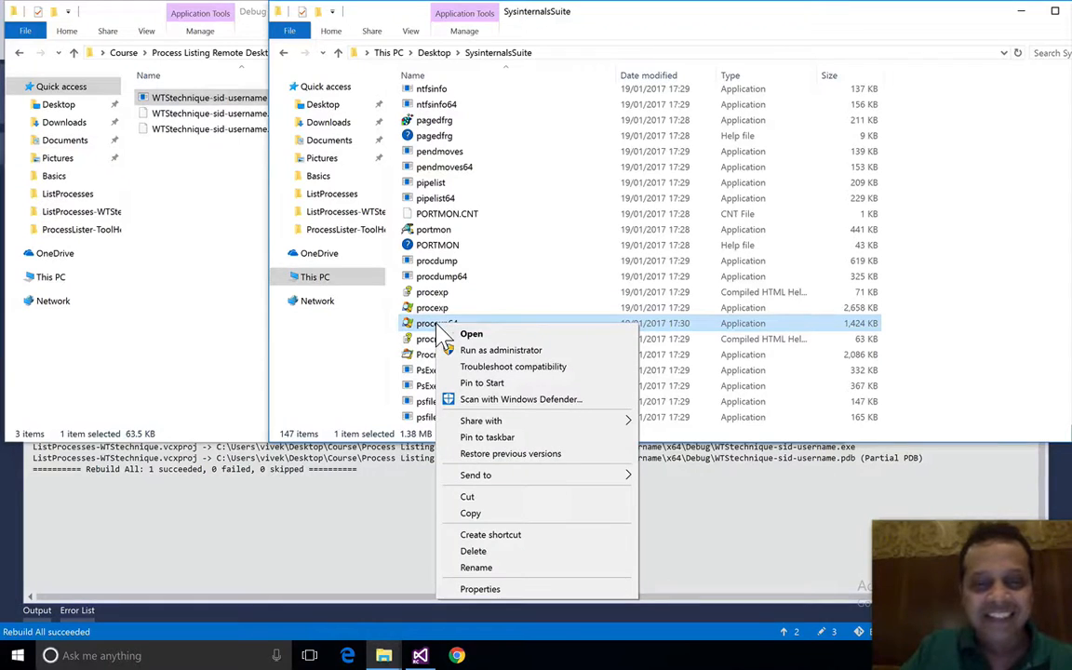
{"action": "left_click", "coordinate": [501, 349]}
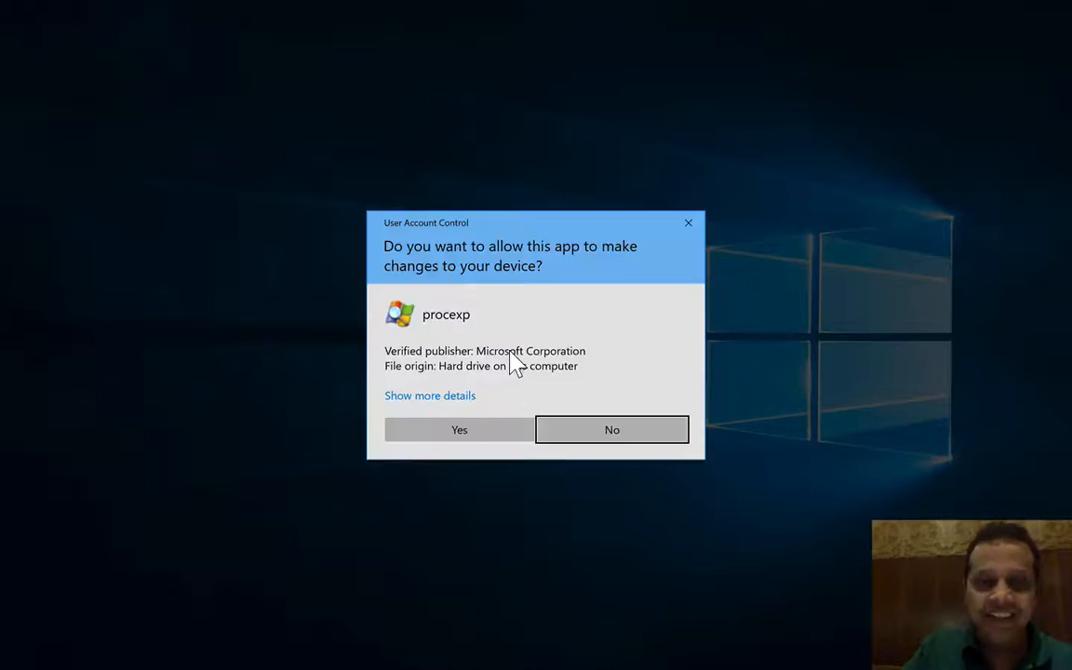
{"action": "left_click", "coordinate": [458, 428]}
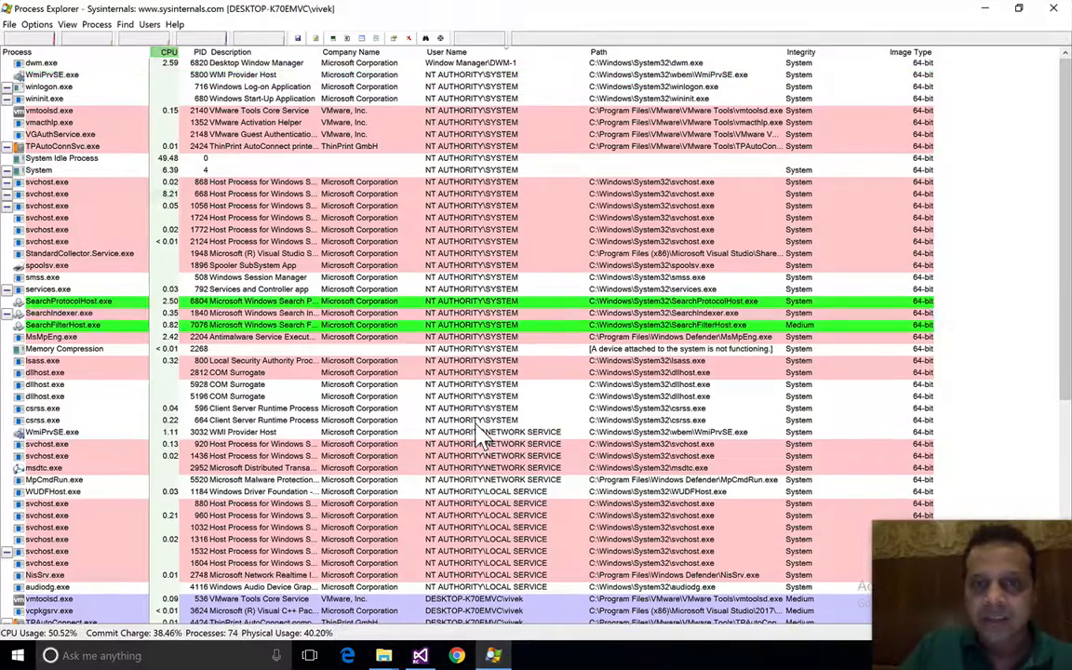
Review Process Explorer's user names and check the User Name option in Select Columns
{"action": "scroll", "scroll_direction": "down", "scroll_amount": 3}
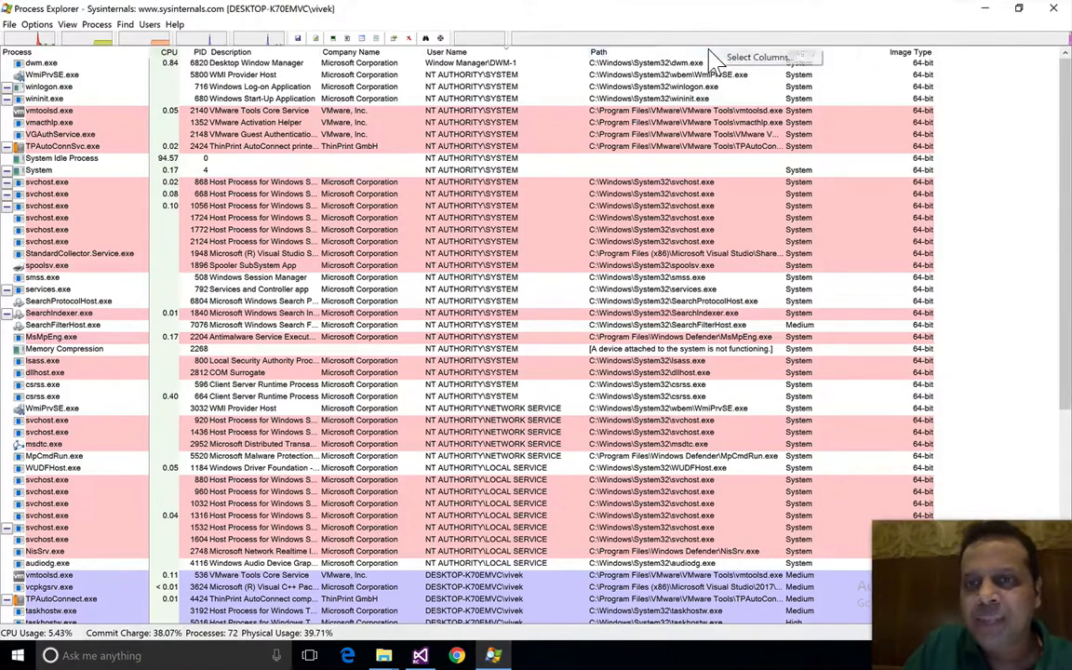
{"action": "left_click", "coordinate": [760, 56]}
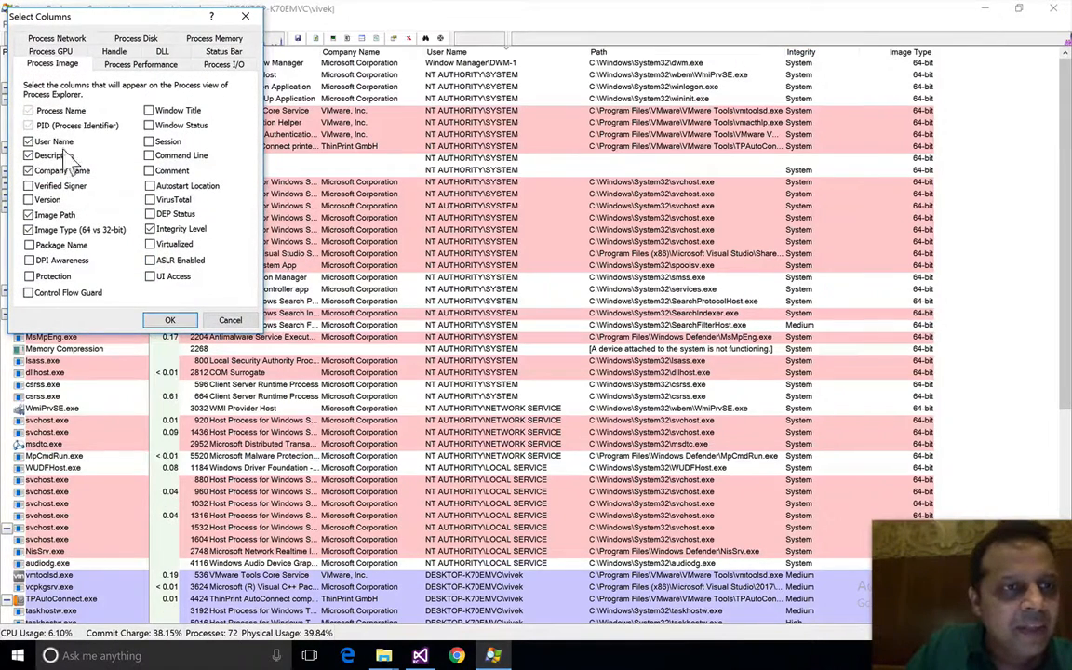
{"action": "left_click", "coordinate": [169, 321]}
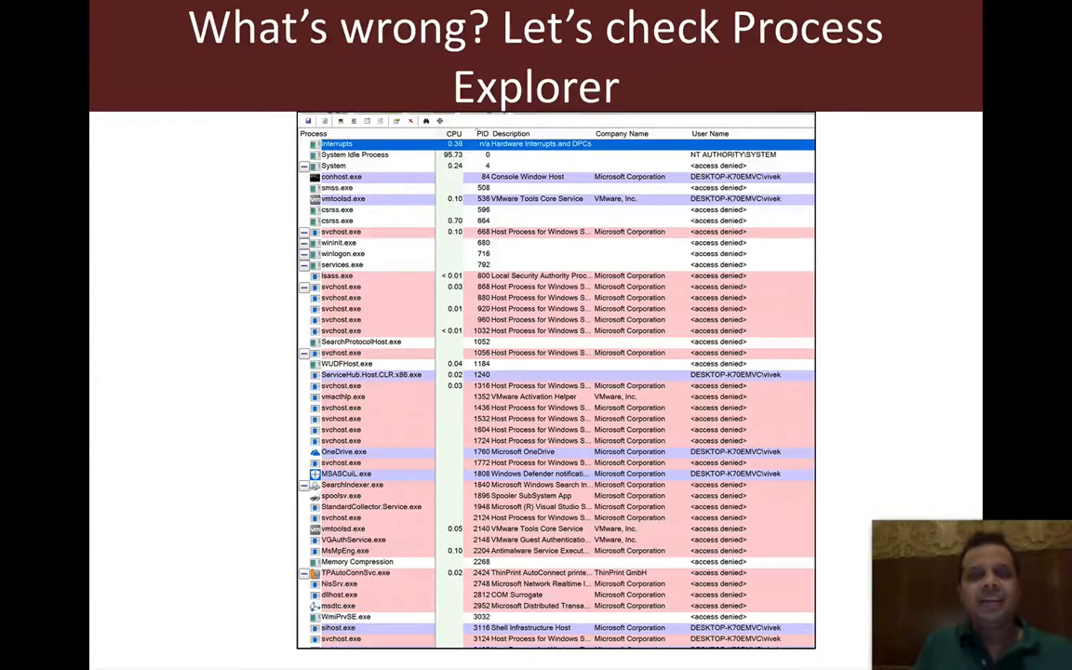
Advance through the 'Shouldn't ADMIN solve it?' slide to the closing 'Thank You!' slide
{"action": "key", "text": "Right"}
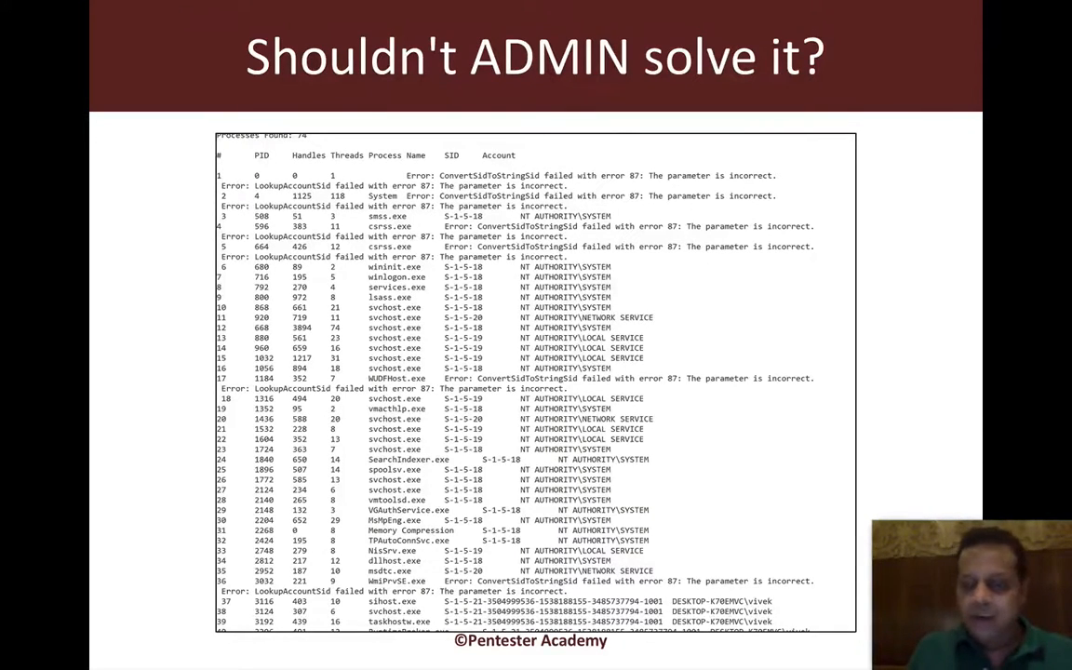
{"action": "key", "text": "Right"}
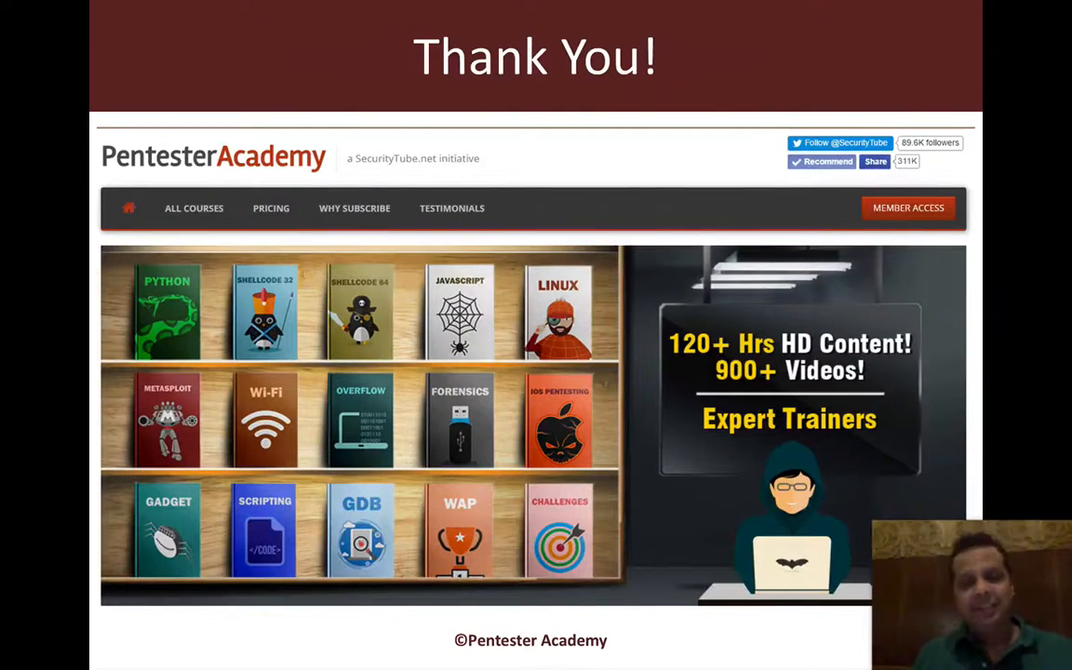